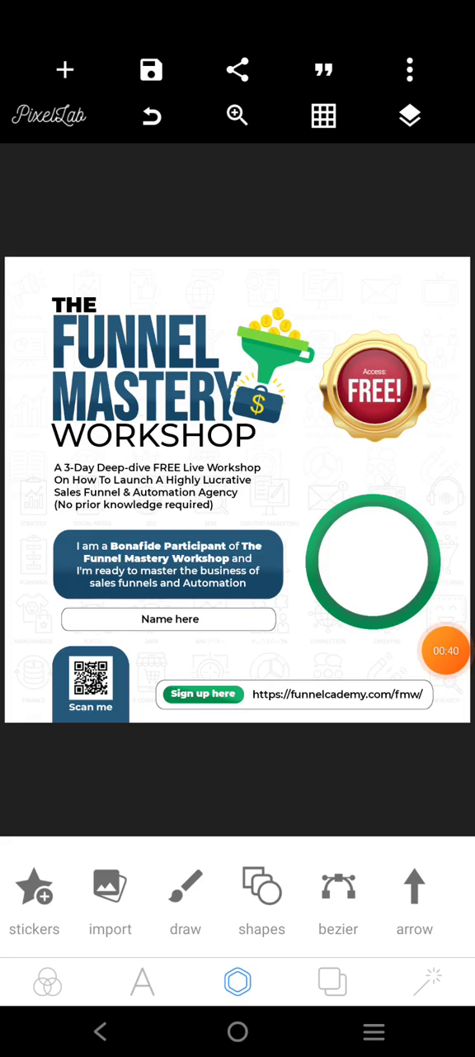
Step: Leave PixelLab with the finished banner and swipe back to the home screen
{"action": "left_click", "coordinate": [184, 900]}
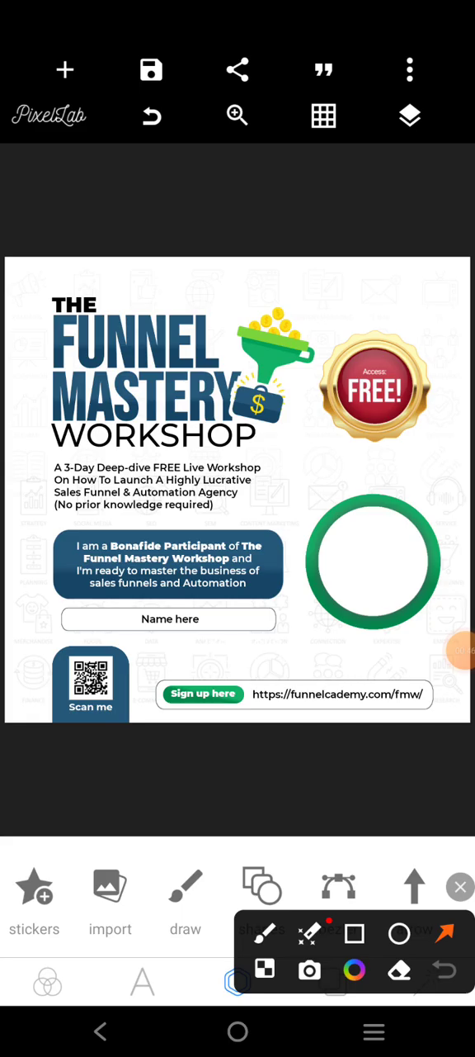
{"action": "left_click_drag", "start_coordinate": [74, 314], "coordinate": [355, 511]}
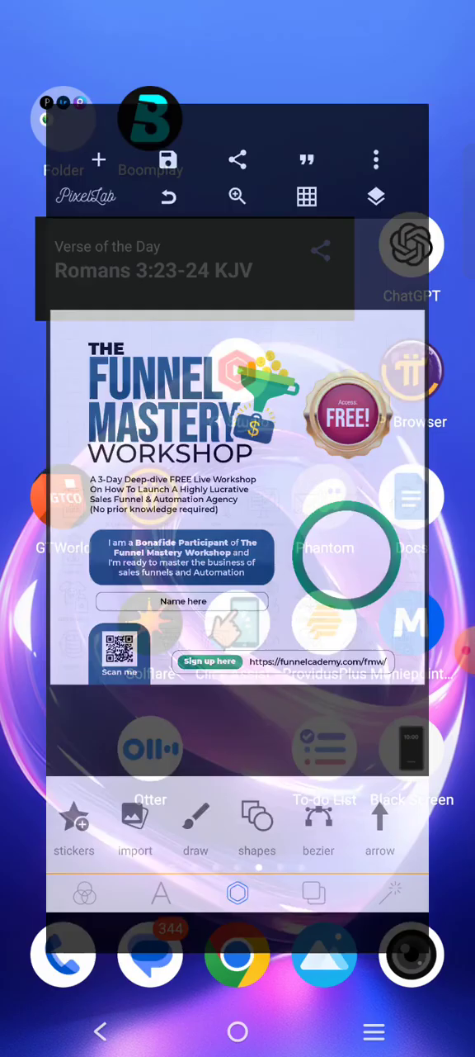
Step: Load getdp.co in Chrome and choose the Teach4SDGs 2024 Cohort 5 banner
{"action": "left_click", "coordinate": [238, 954]}
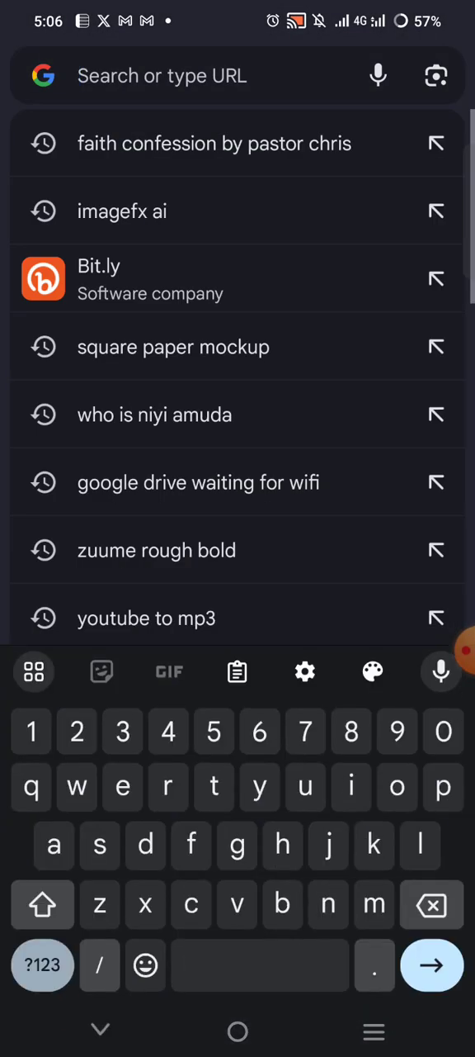
{"action": "type", "text": "getdp.co"}
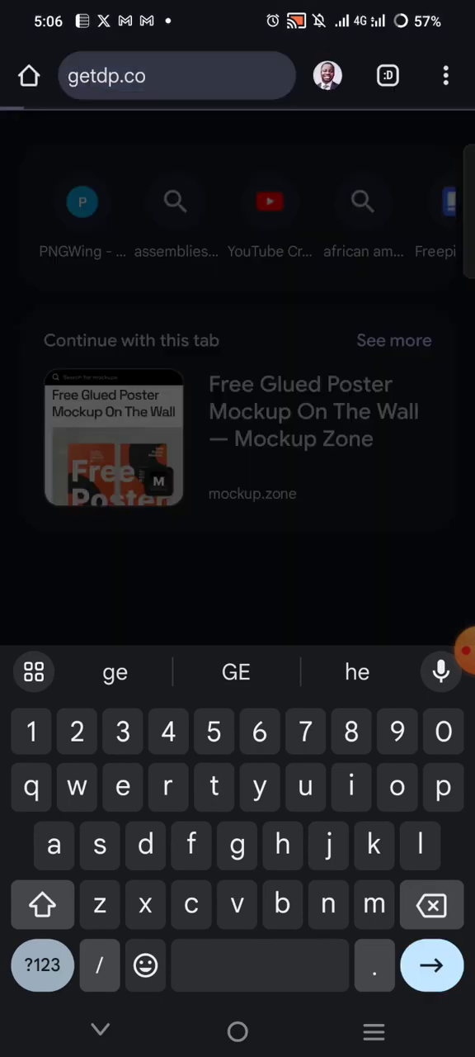
{"action": "key", "text": "Enter"}
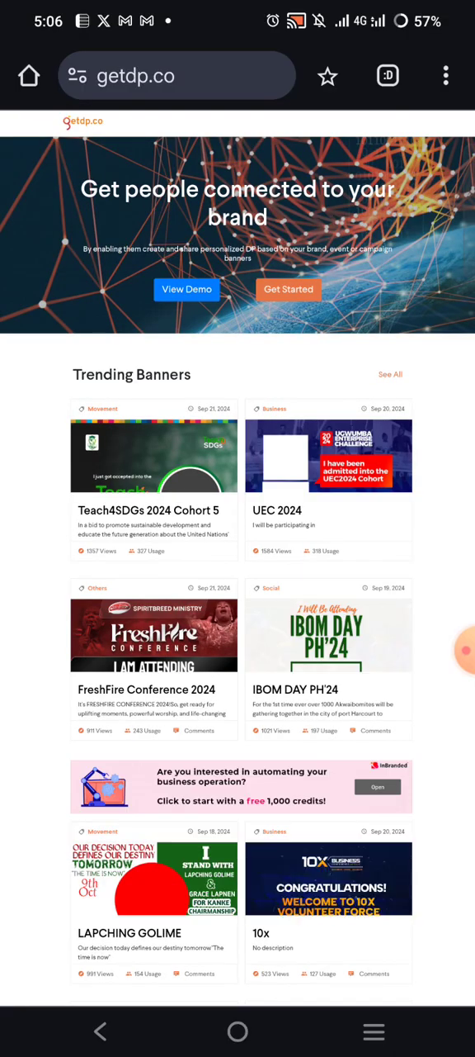
{"action": "scroll", "scroll_direction": "down", "scroll_amount": 3}
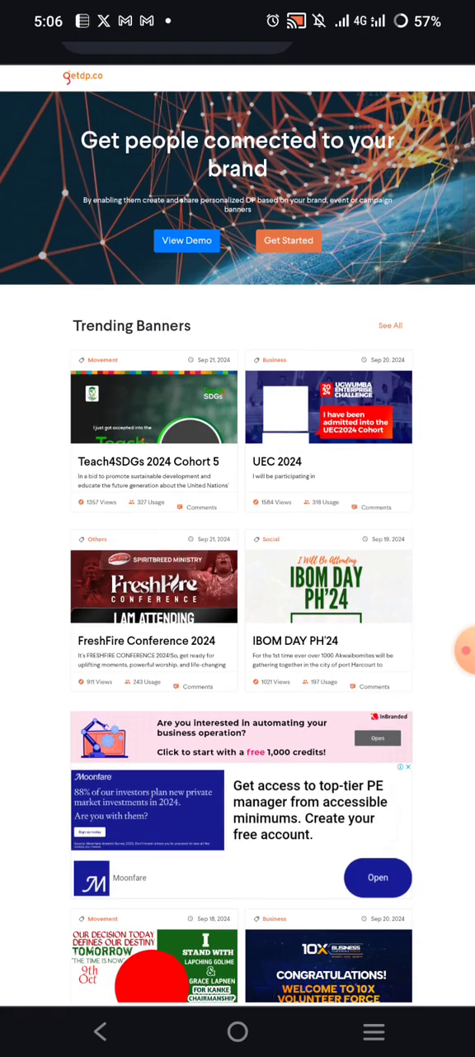
{"action": "left_click", "coordinate": [154, 454]}
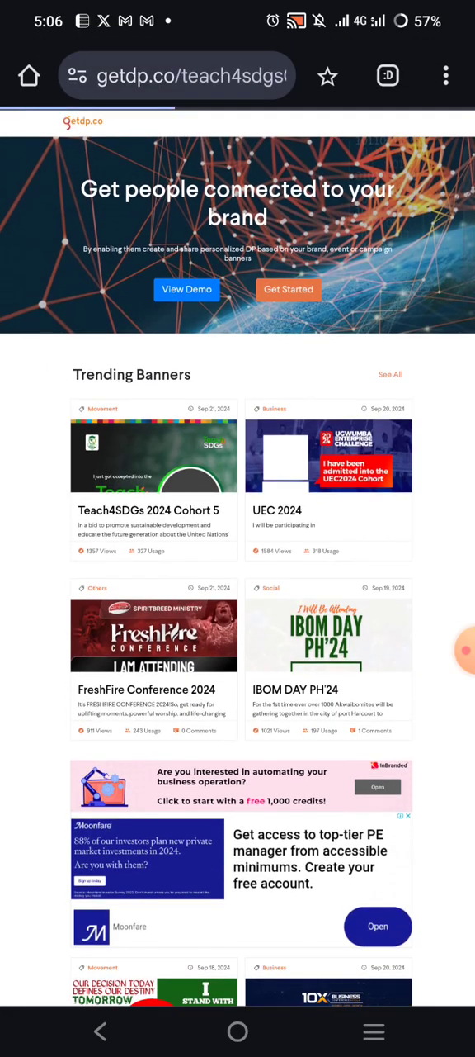
{"action": "left_click", "coordinate": [145, 464]}
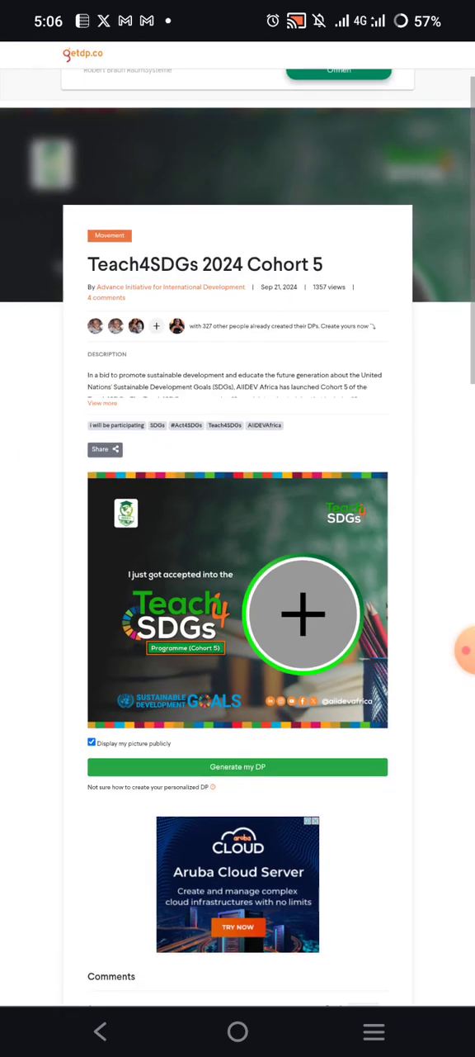
{"action": "scroll", "scroll_direction": "down", "scroll_amount": 3}
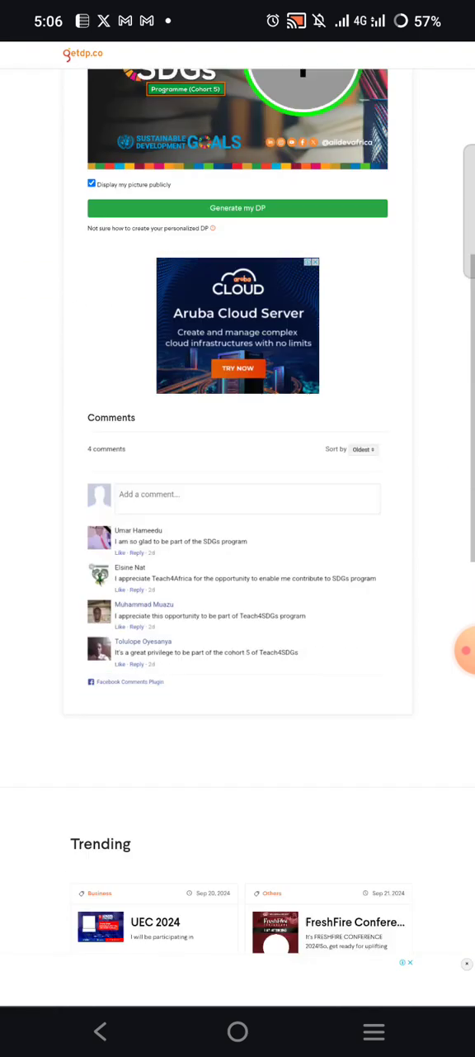
{"action": "scroll", "scroll_direction": "down", "scroll_amount": 3}
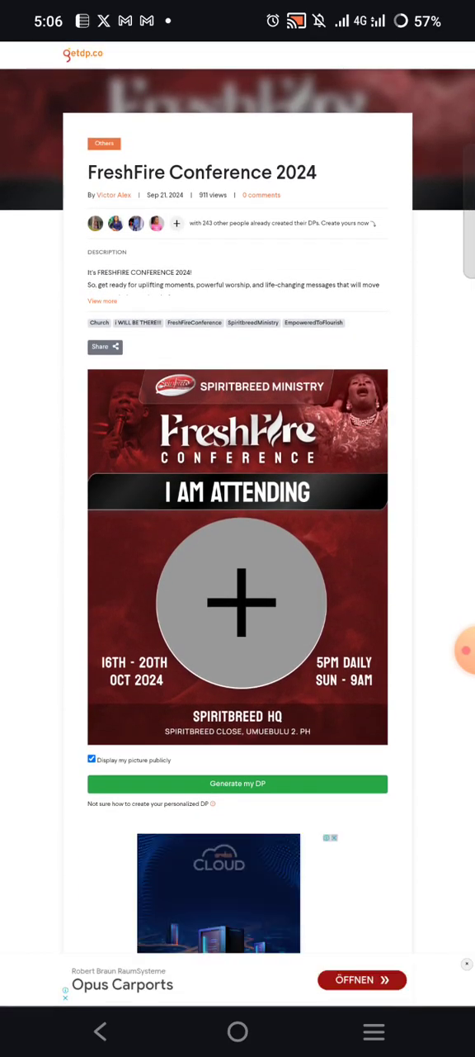
{"action": "scroll", "scroll_direction": "down", "scroll_amount": 3}
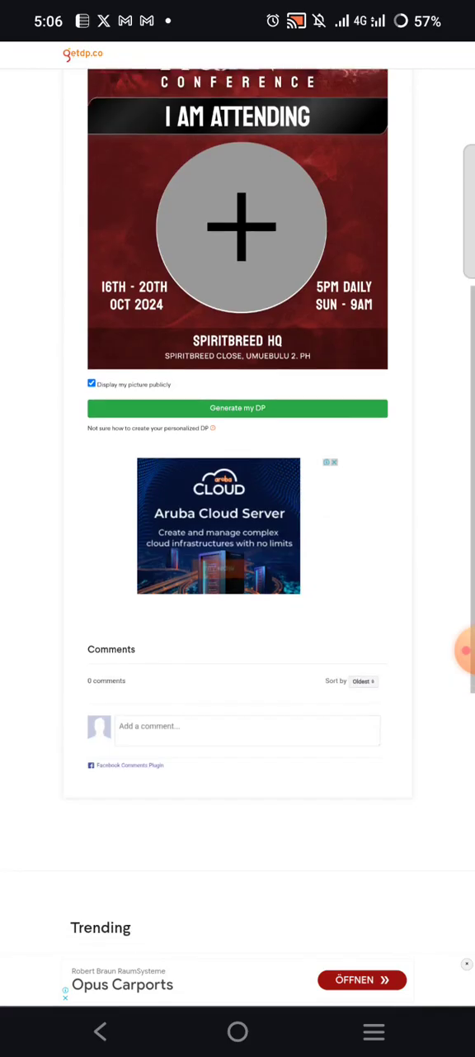
{"action": "scroll", "scroll_direction": "down", "scroll_amount": 3}
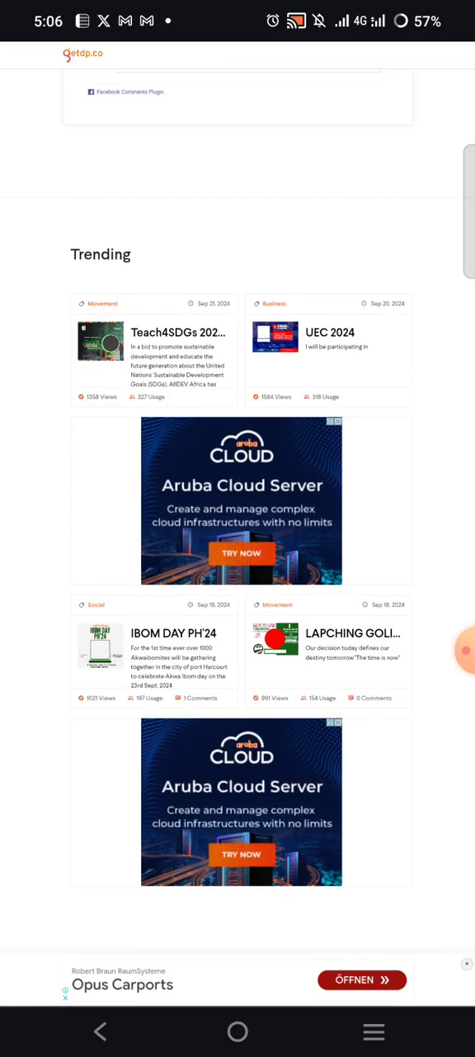
{"action": "left_click", "coordinate": [357, 634]}
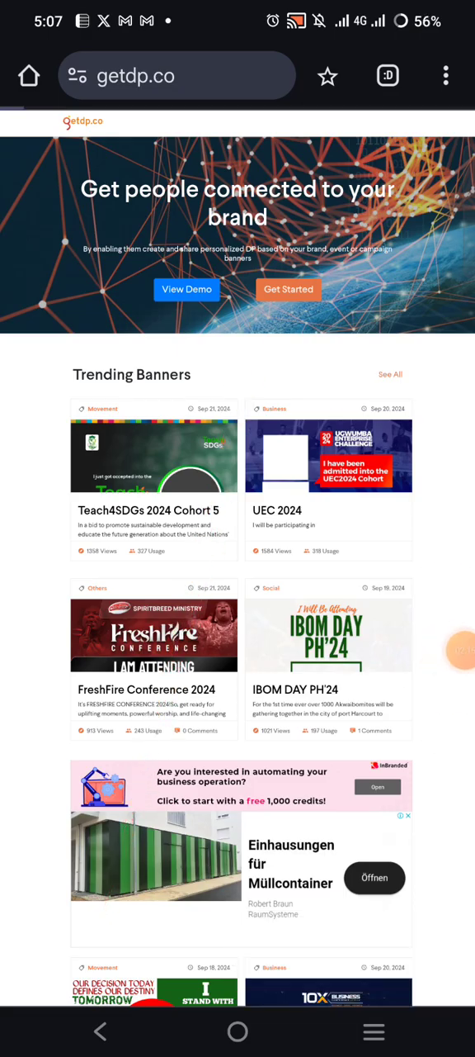
Step: Sign in to getdp.co using the saved Chrome password
{"action": "left_click", "coordinate": [287, 291]}
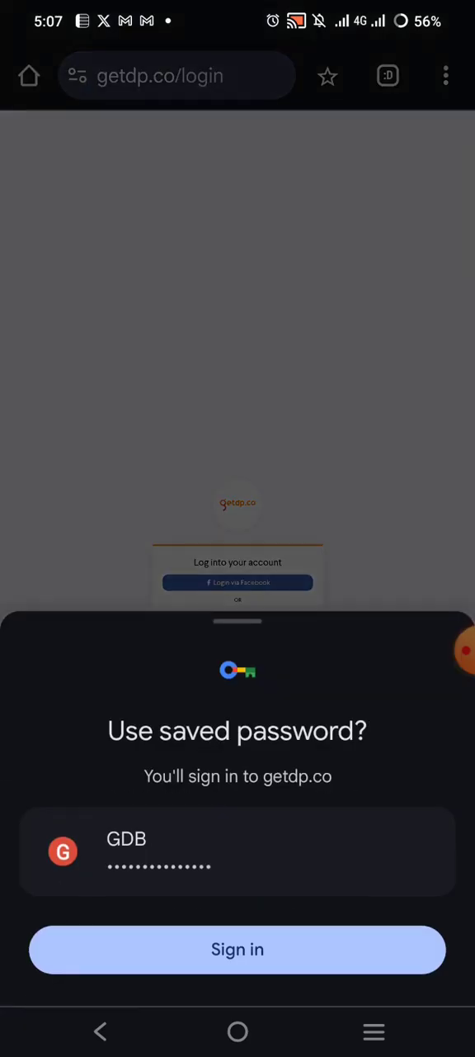
{"action": "left_click", "coordinate": [237, 949]}
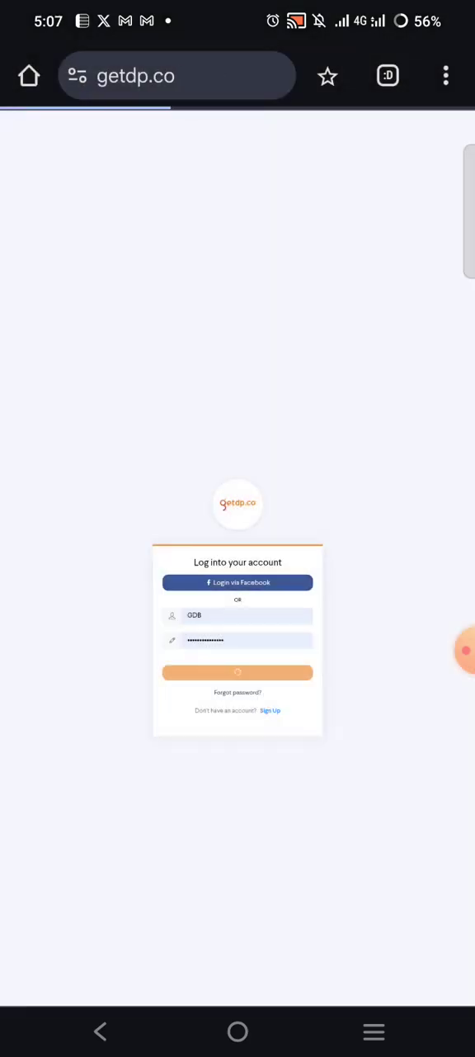
{"action": "left_click", "coordinate": [237, 672]}
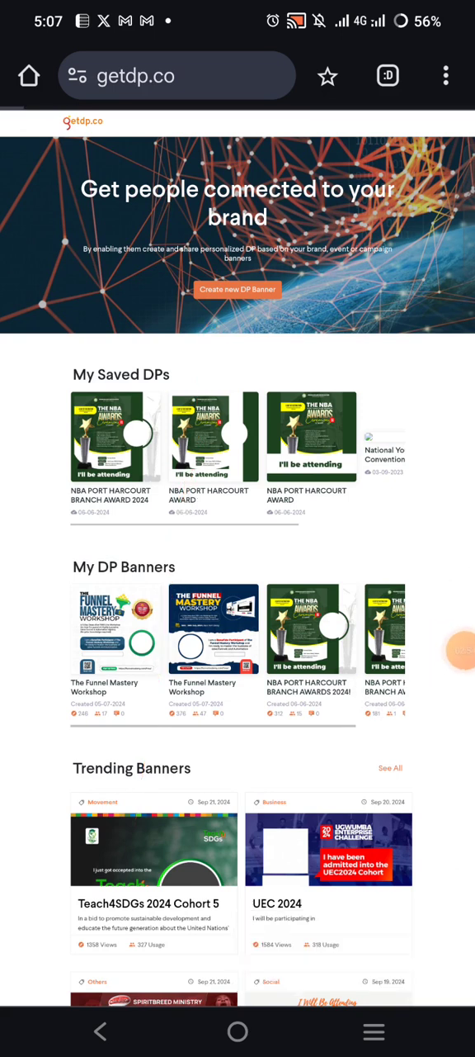
Step: Start a new DP banner named The Funnel Mastery Workshop and begin its description
{"action": "left_click", "coordinate": [238, 289]}
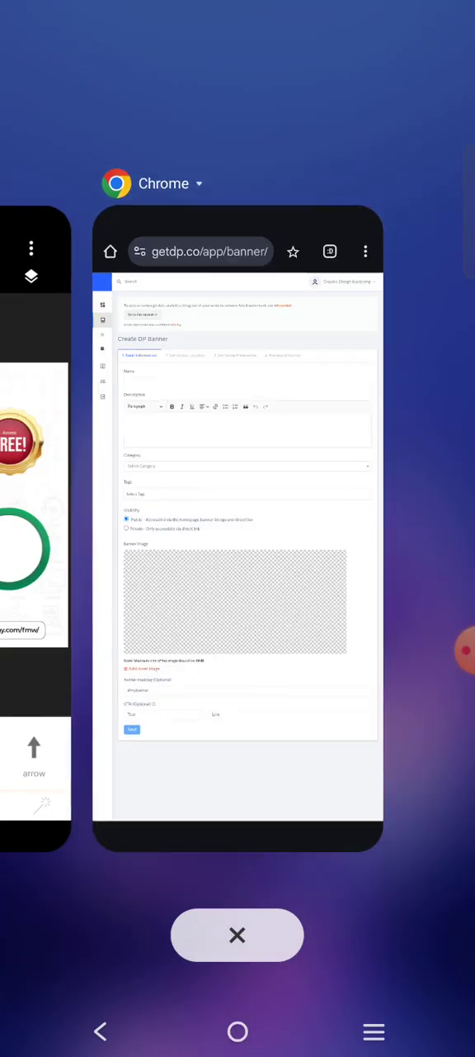
{"action": "scroll", "scroll_direction": "right", "scroll_amount": 3}
{"action": "type", "text": "The Funnel"}
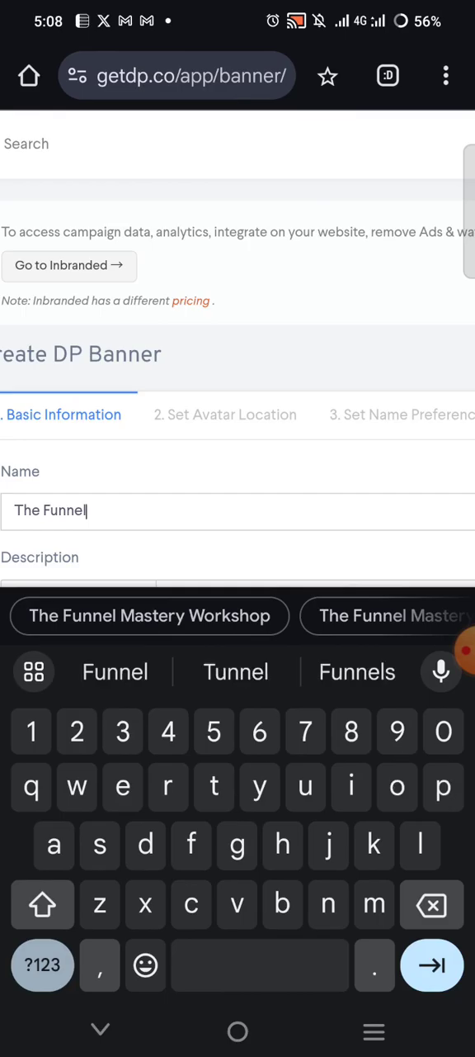
{"action": "type", "text": "Mastery Wo"}
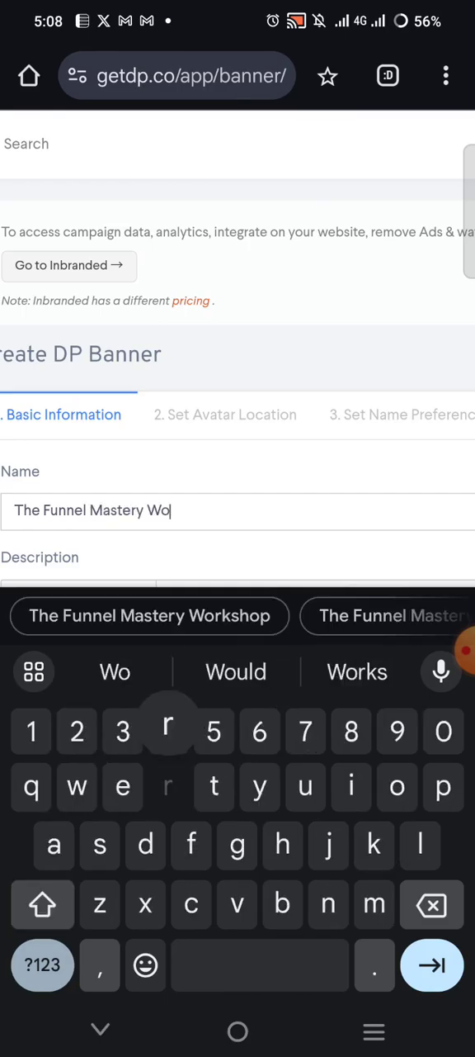
{"action": "left_click", "coordinate": [148, 615]}
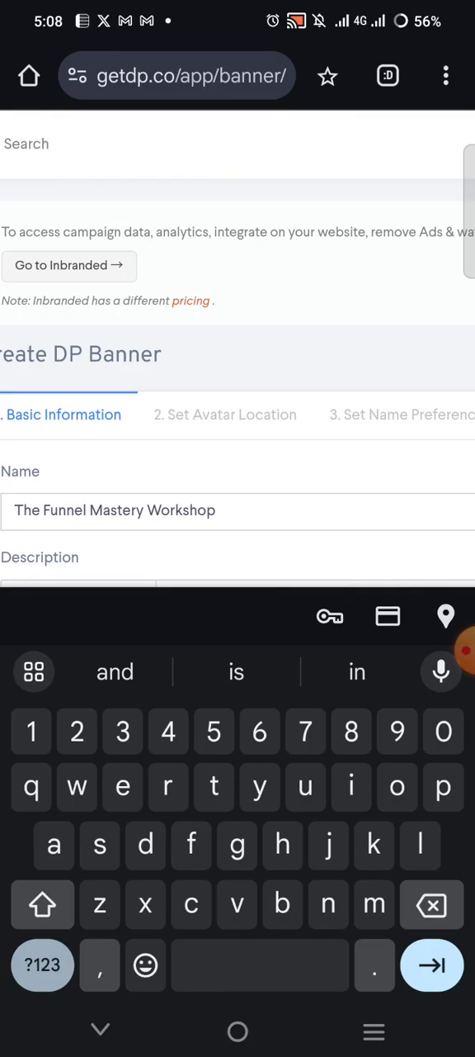
{"action": "scroll", "scroll_direction": "down", "scroll_amount": 3}
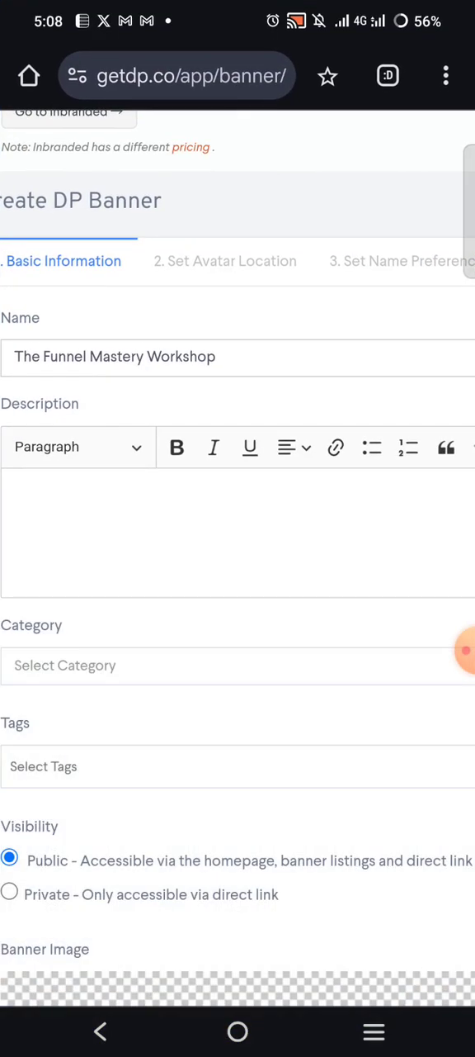
{"action": "left_click", "coordinate": [247, 531]}
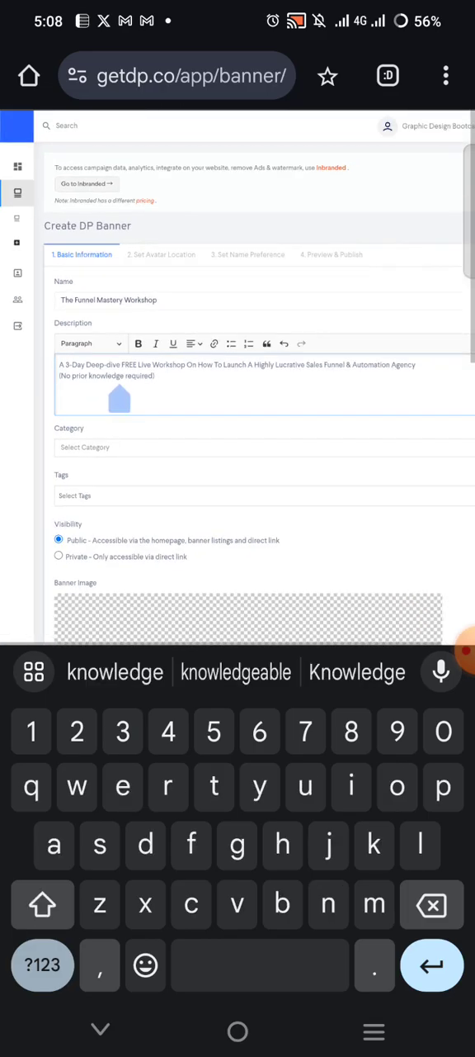
Step: Set the banner category to Tech
{"action": "left_click", "coordinate": [237, 446]}
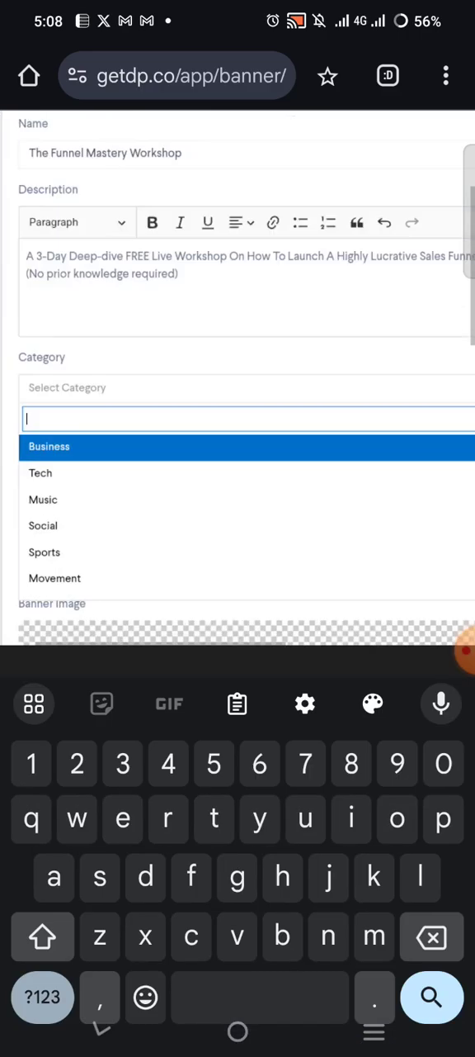
{"action": "scroll", "scroll_direction": "down", "scroll_amount": 3}
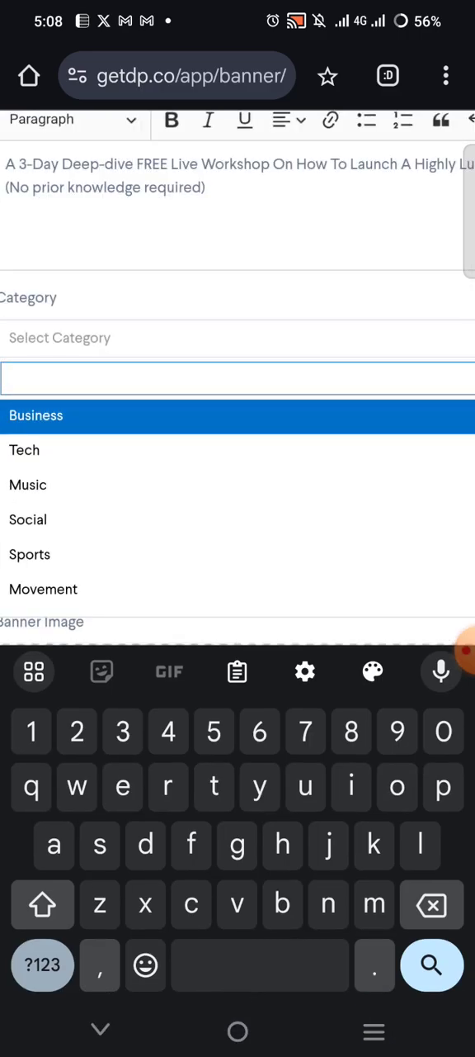
{"action": "scroll", "scroll_direction": "down", "scroll_amount": 3}
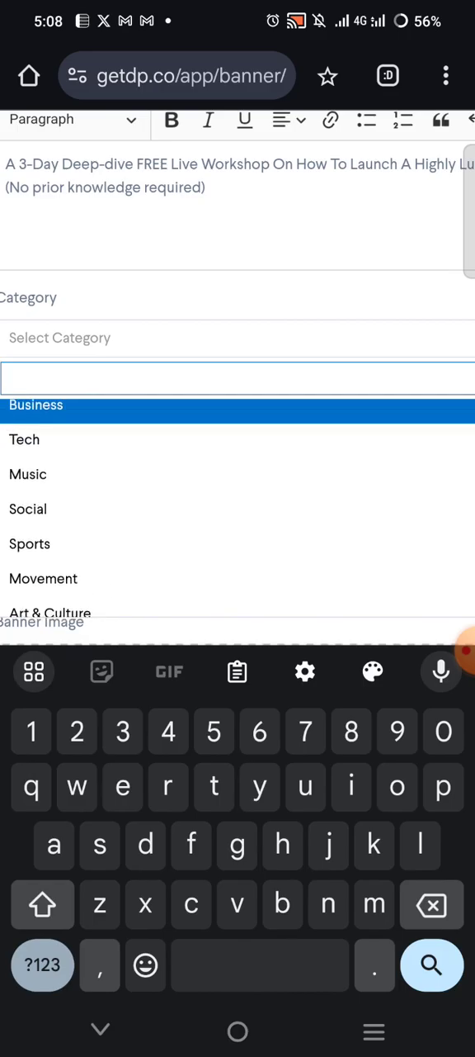
{"action": "left_click", "coordinate": [25, 439]}
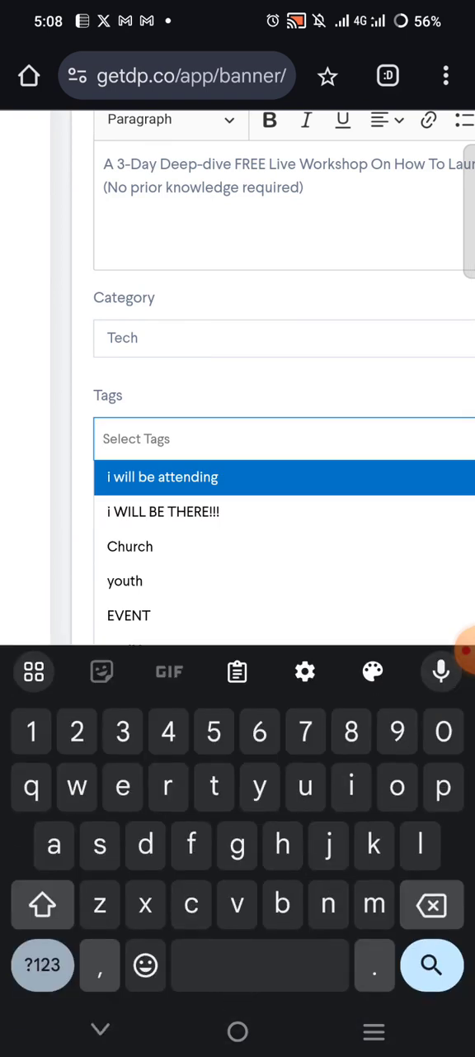
Step: Tag the banner 'i will be attending' and set its visibility to Private
{"action": "left_click", "coordinate": [162, 477]}
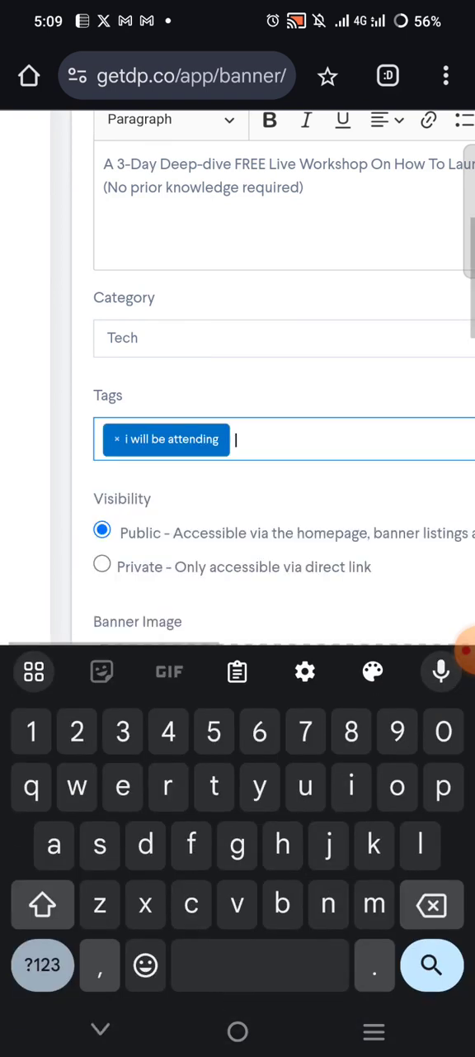
{"action": "scroll", "scroll_direction": "down", "scroll_amount": 3}
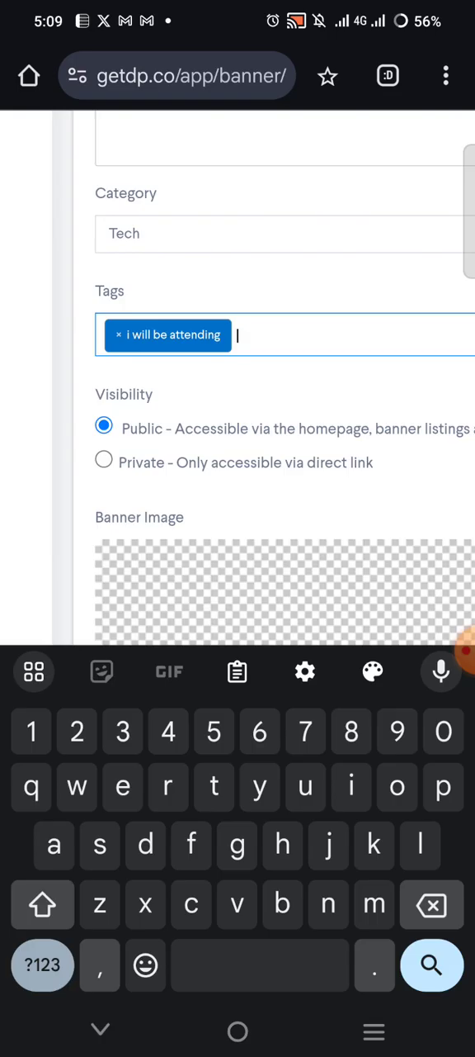
{"action": "left_click", "coordinate": [102, 463]}
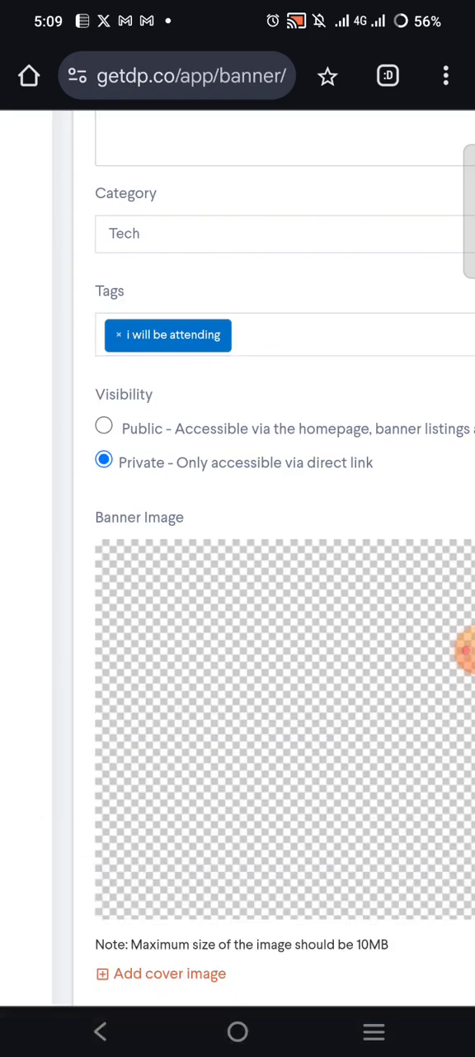
Step: Switch visibility back to Public and reach the empty Banner Image section
{"action": "left_click", "coordinate": [104, 426]}
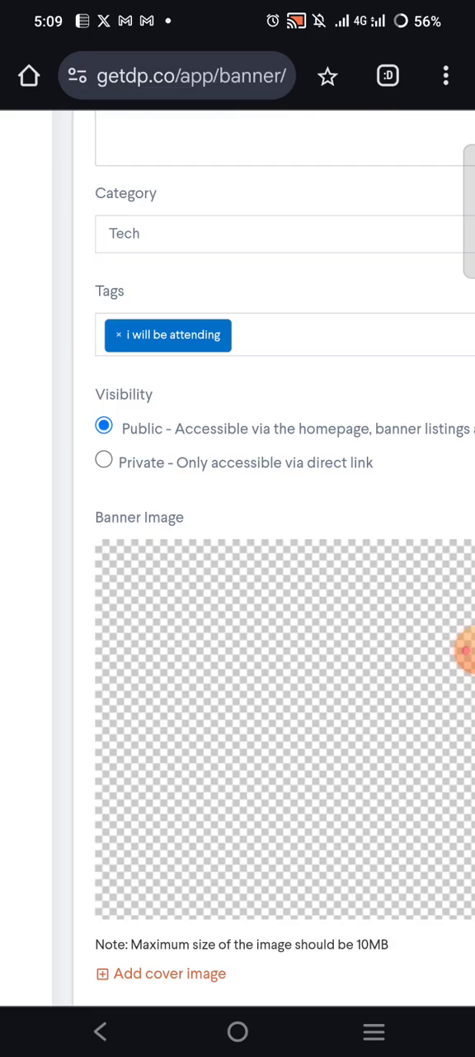
{"action": "scroll", "scroll_direction": "down", "scroll_amount": 3}
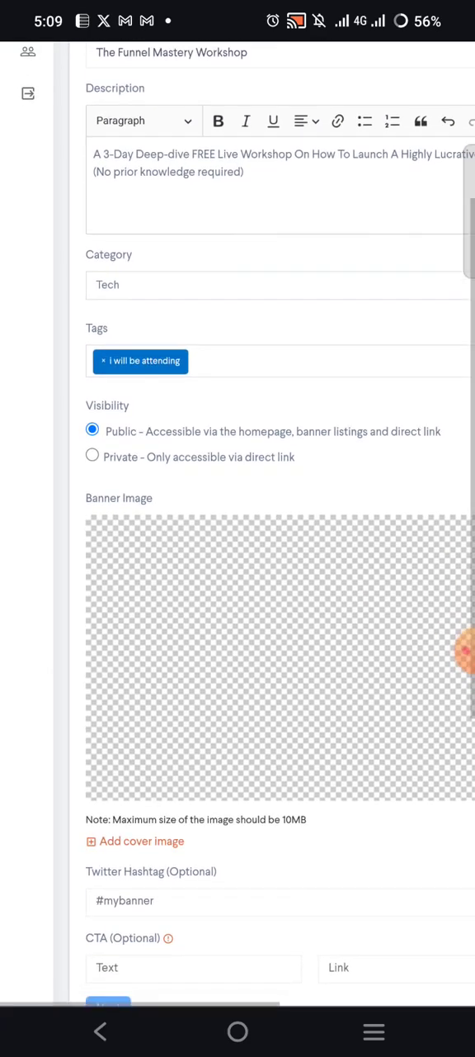
{"action": "scroll", "scroll_direction": "down", "scroll_amount": 3}
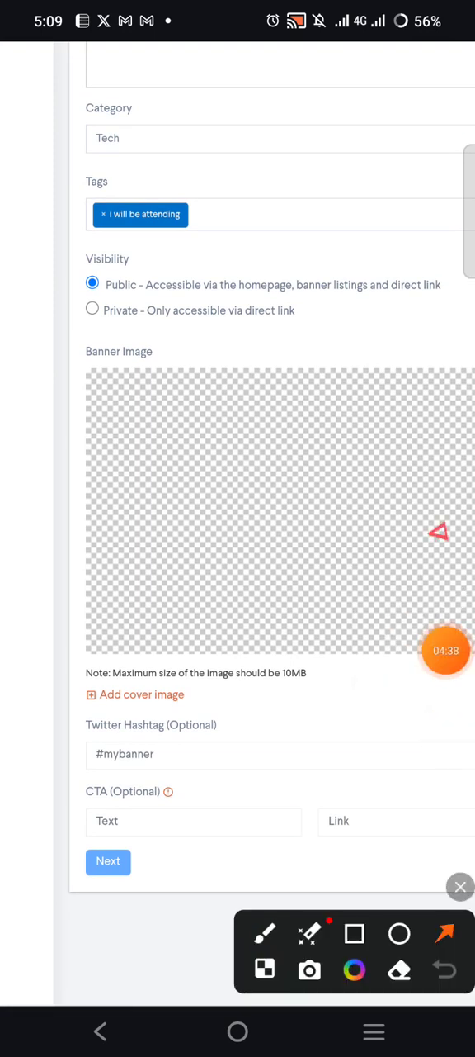
{"action": "left_click_drag", "start_coordinate": [443, 545], "coordinate": [261, 670]}
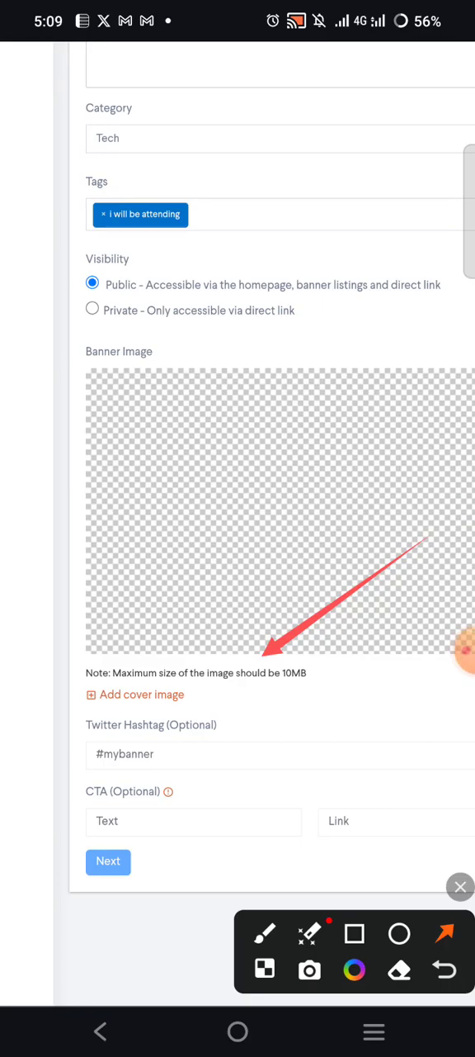
{"action": "left_click", "coordinate": [459, 885]}
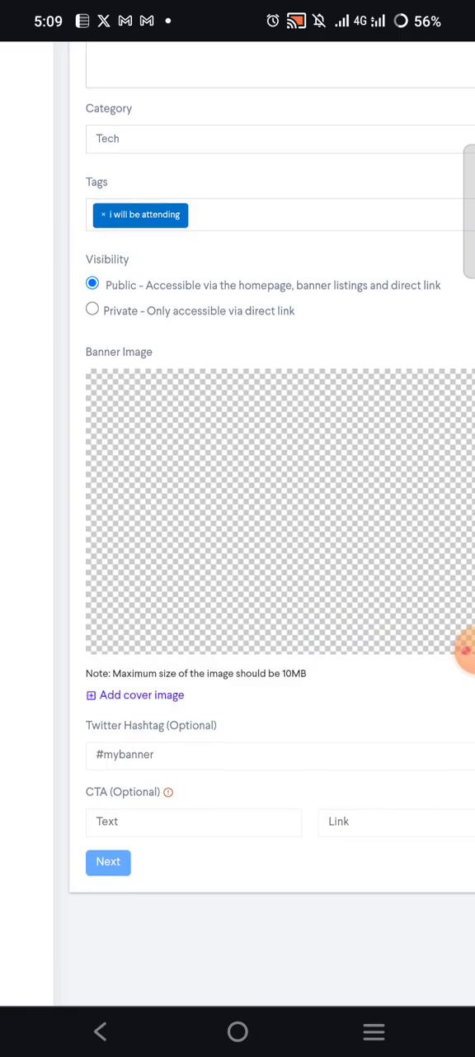
Step: Upload the Funnel Mastery Workshop design as the cover image and begin the hashtag 'funn'
{"action": "left_click", "coordinate": [135, 694]}
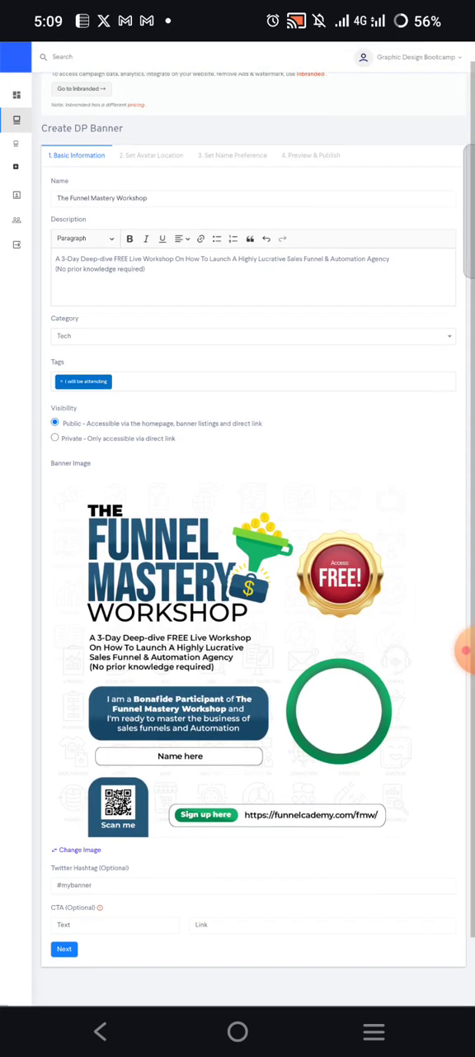
{"action": "scroll", "scroll_direction": "down", "scroll_amount": 3}
{"action": "type", "text": "#"}
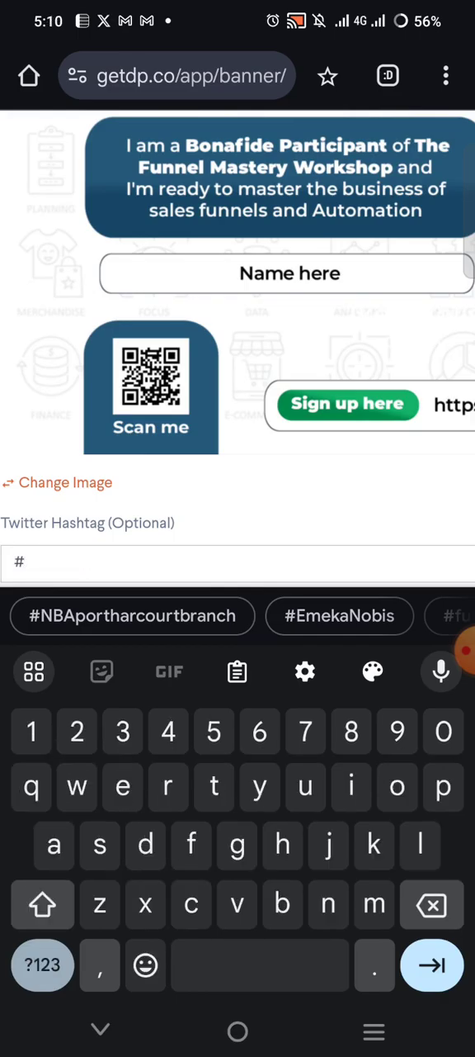
{"action": "type", "text": "funn"}
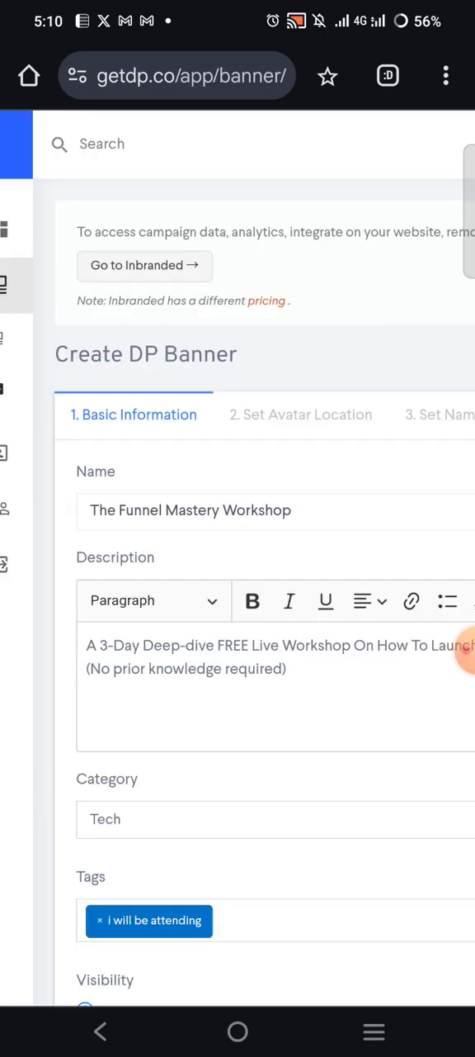
{"action": "scroll", "scroll_direction": "down", "scroll_amount": 3}
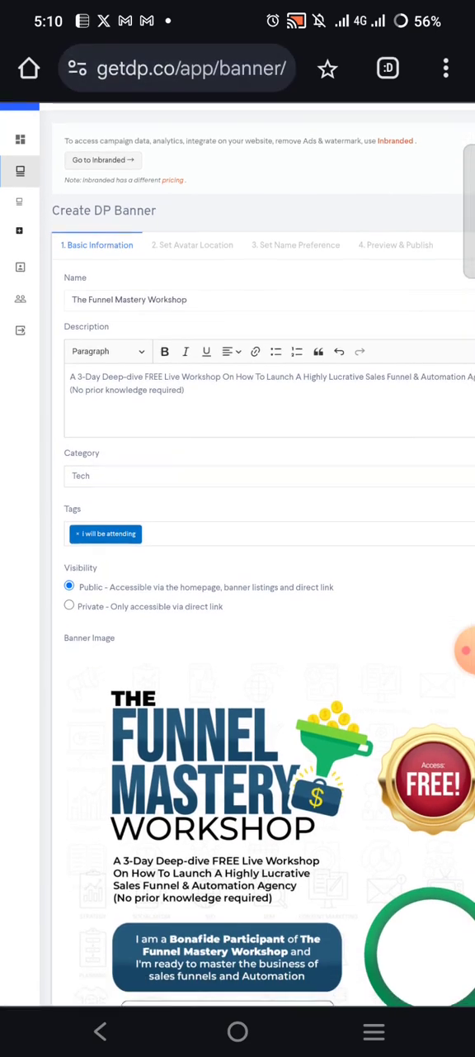
{"action": "scroll", "scroll_direction": "down", "scroll_amount": 3}
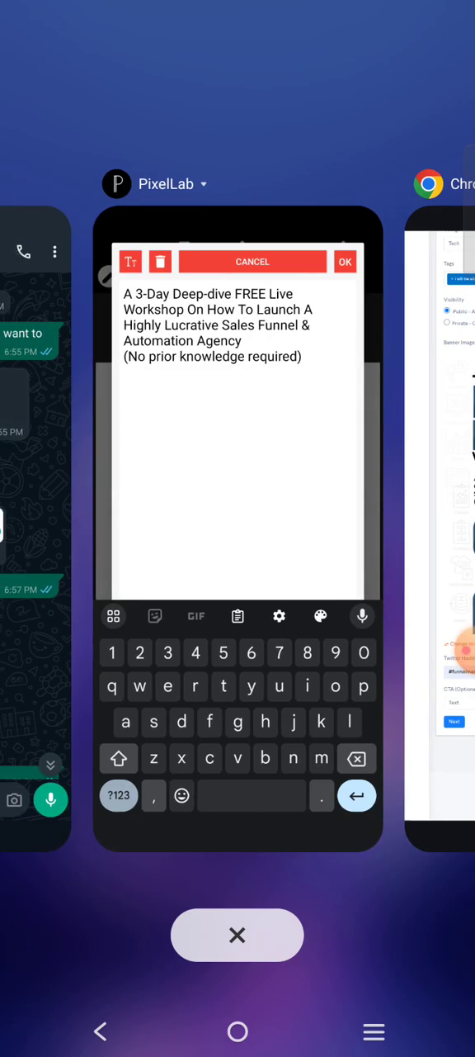
{"action": "left_click", "coordinate": [345, 261]}
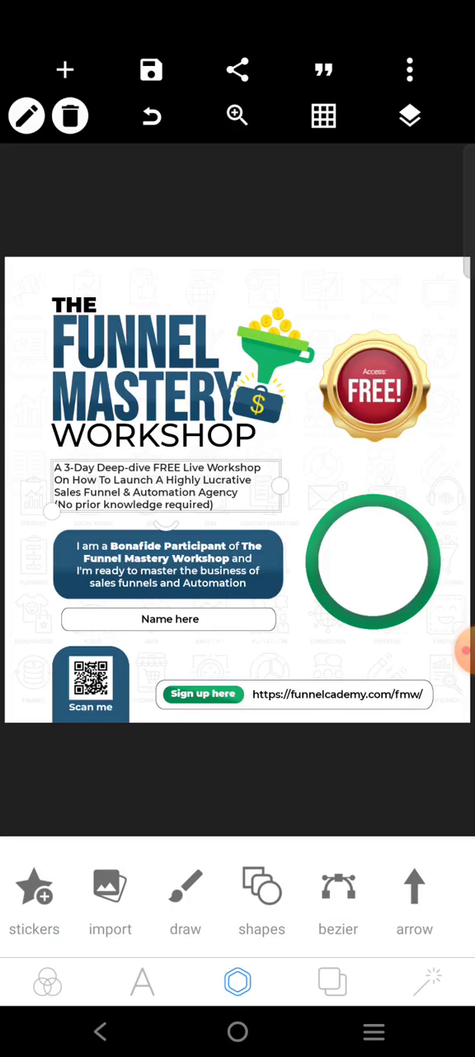
{"action": "double_click", "coordinate": [338, 693]}
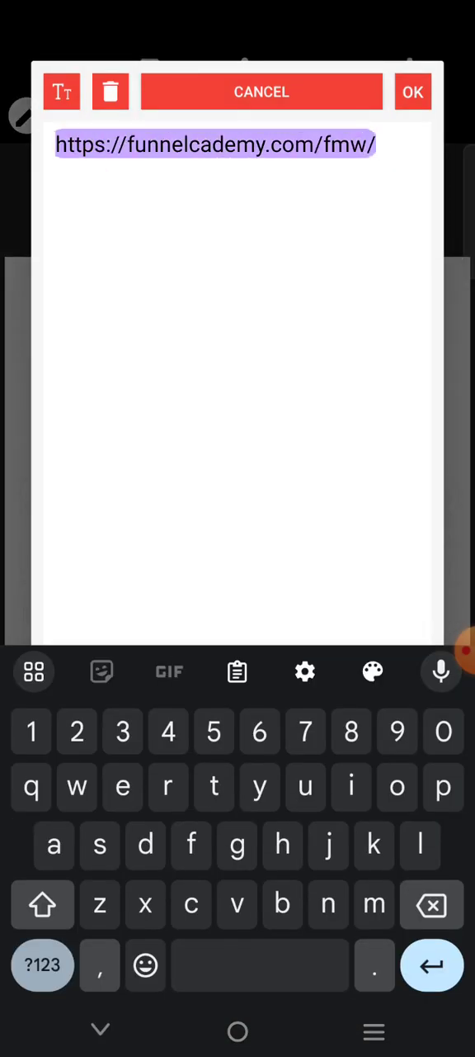
{"action": "left_click", "coordinate": [218, 89]}
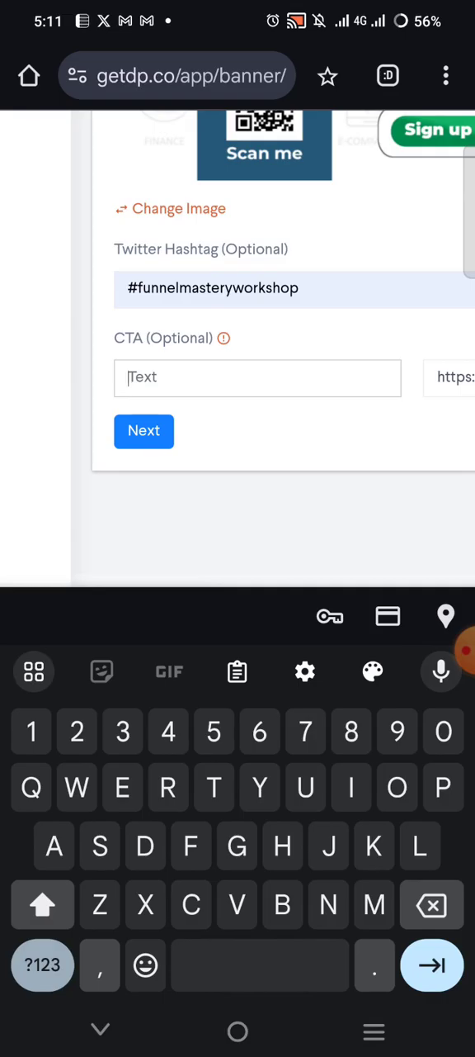
Step: Enter 'Register Now!' as the banner's call-to-action text
{"action": "type", "text": "Register N"}
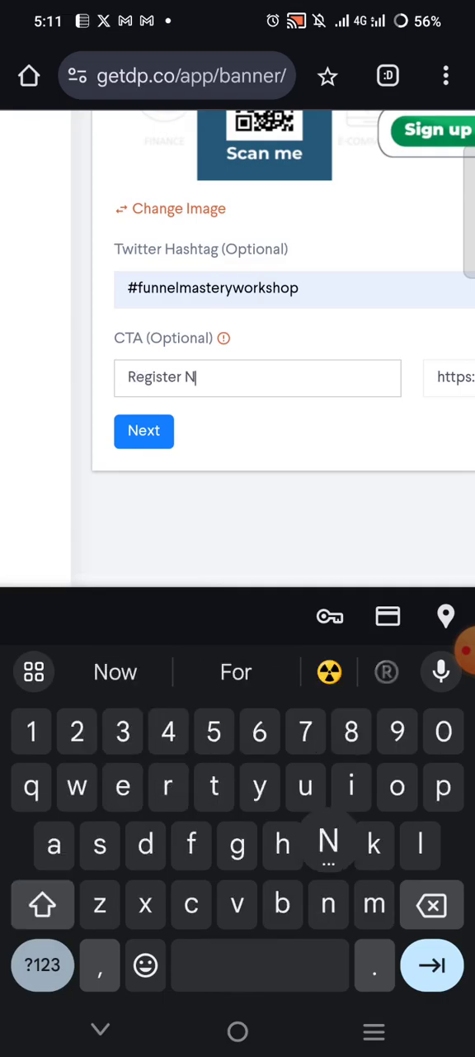
{"action": "type", "text": "ow!"}
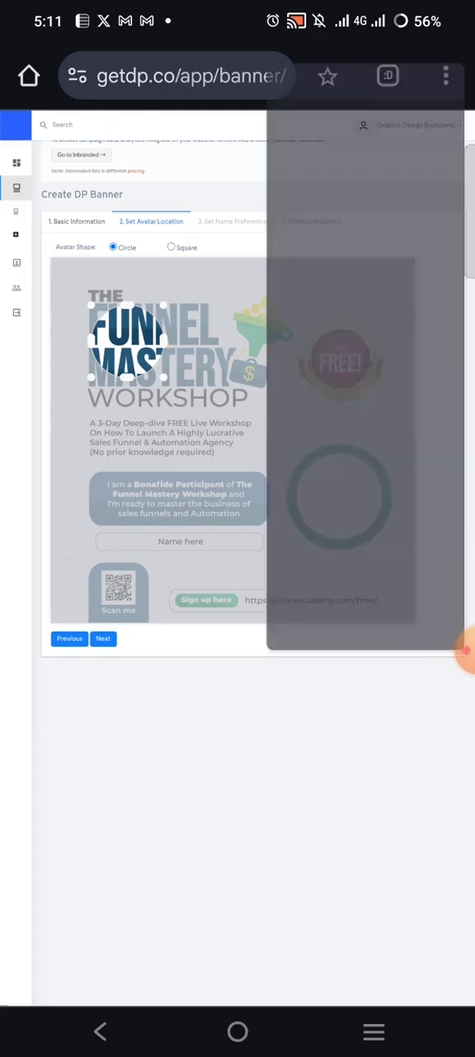
Step: Place the circular avatar spot over the green ring and proceed to name settings
{"action": "left_click", "coordinate": [443, 74]}
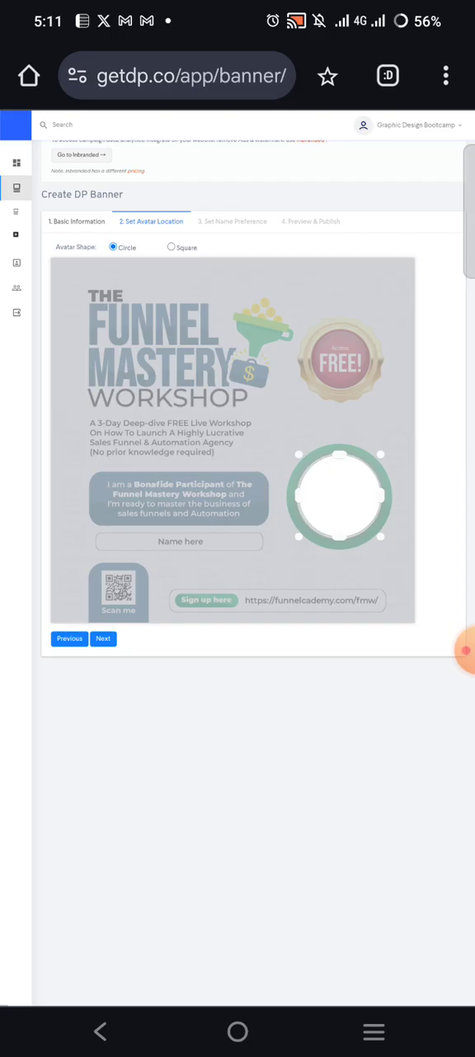
{"action": "left_click", "coordinate": [102, 637]}
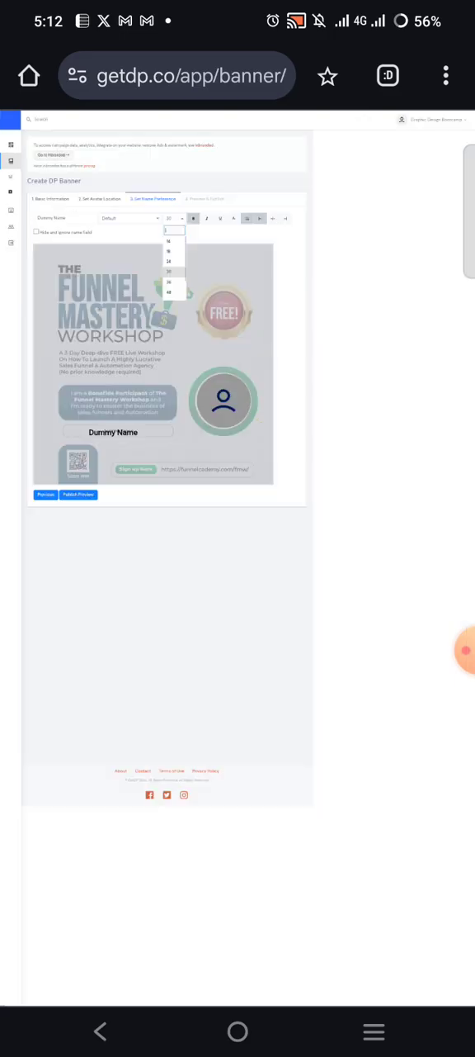
Step: Give Dummy Name a smaller font size and place it inside the Name here box
{"action": "left_click", "coordinate": [170, 218]}
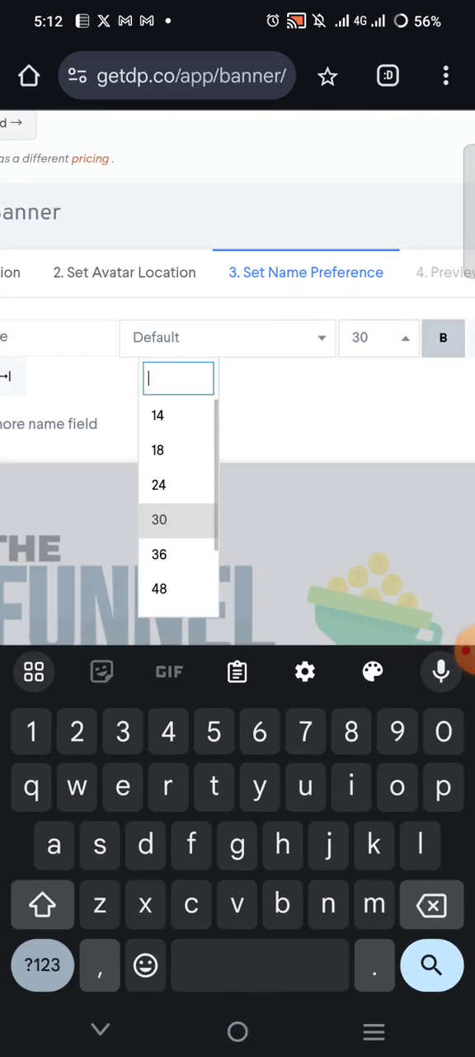
{"action": "left_click", "coordinate": [158, 416]}
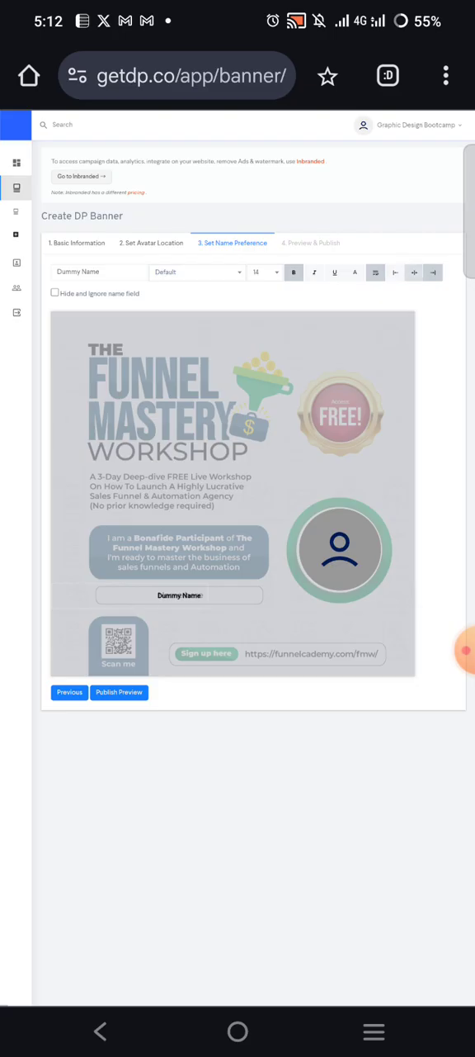
{"action": "left_click", "coordinate": [418, 271]}
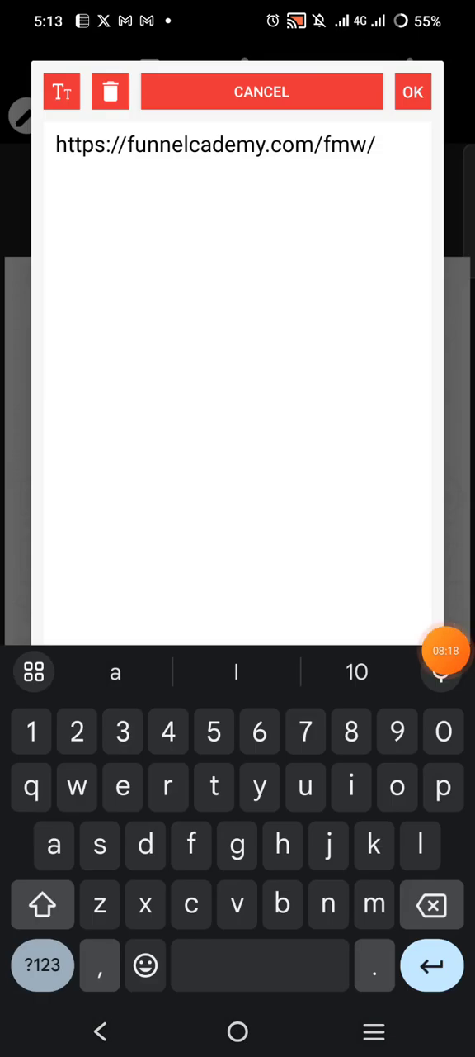
Step: Save the Funnel Mastery Workshop banner design out as an image from PixelLab
{"action": "left_click", "coordinate": [416, 91]}
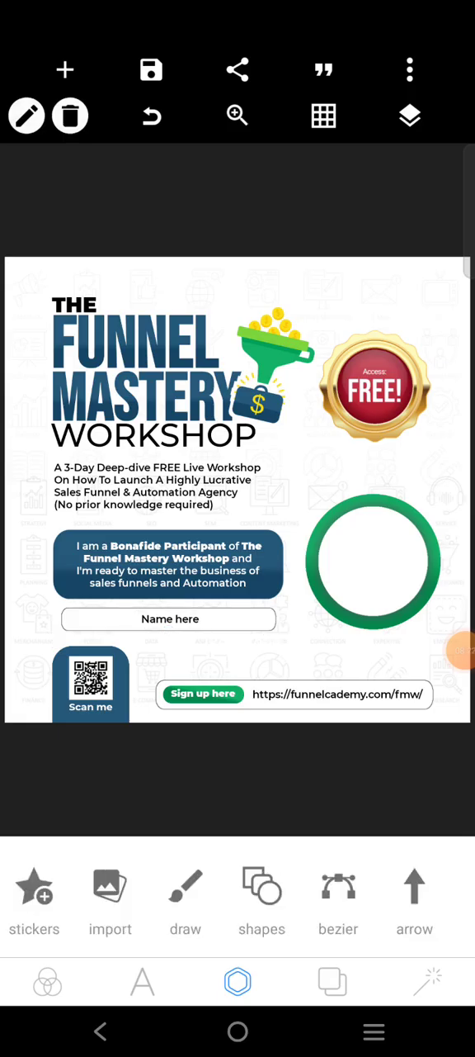
{"action": "left_click", "coordinate": [169, 619]}
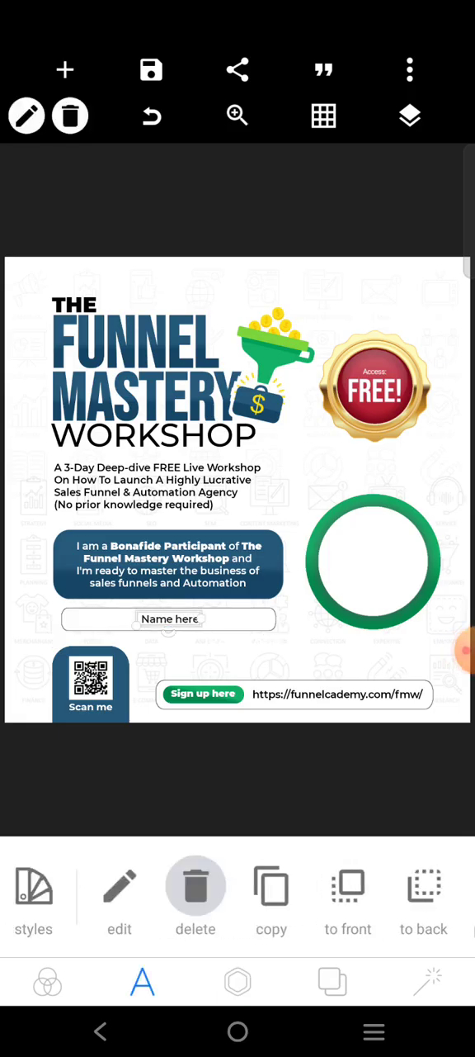
{"action": "left_click", "coordinate": [152, 69]}
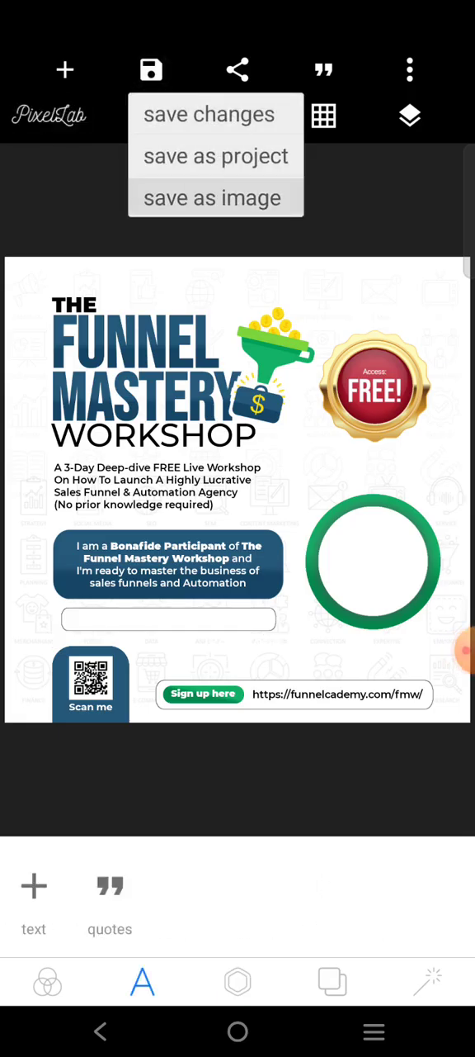
{"action": "left_click", "coordinate": [213, 198]}
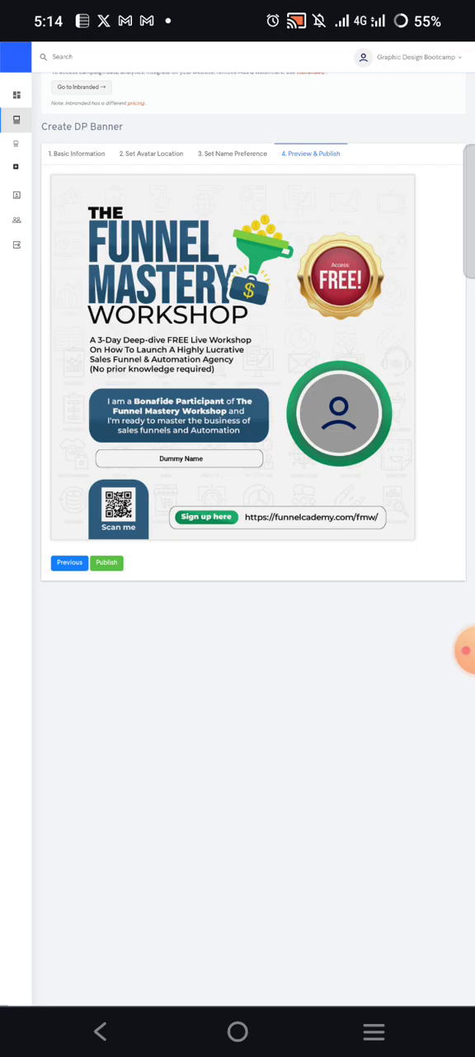
Step: Publish the banner and copy its share link from the dashboard
{"action": "left_click", "coordinate": [106, 561]}
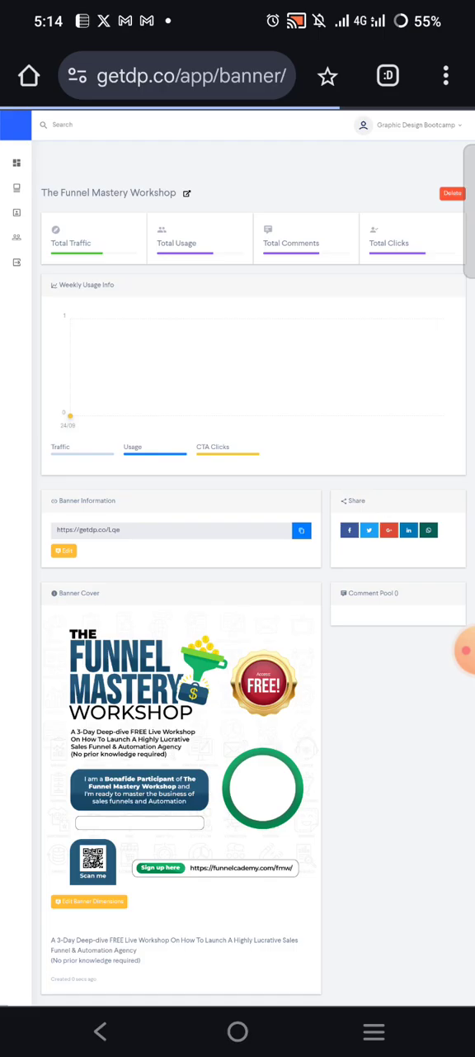
{"action": "scroll", "scroll_direction": "down", "scroll_amount": 3}
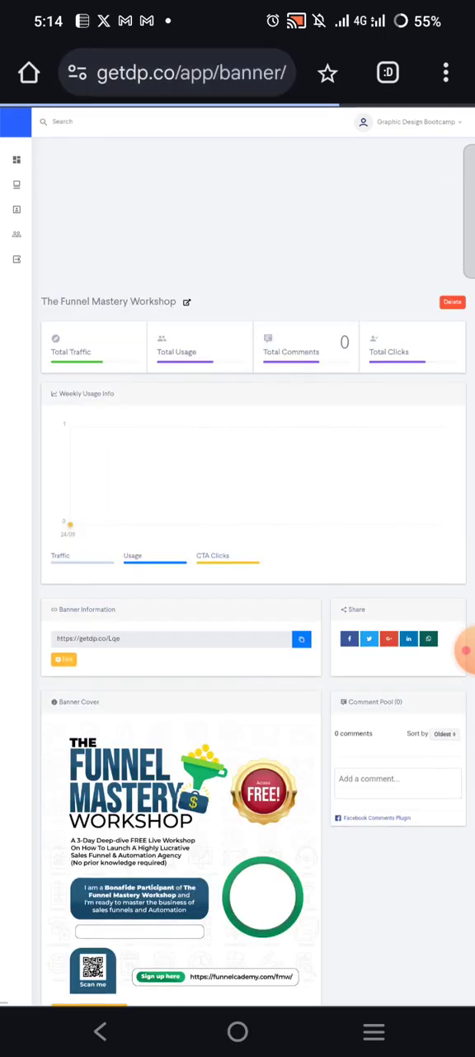
{"action": "scroll", "scroll_direction": "down", "scroll_amount": 3}
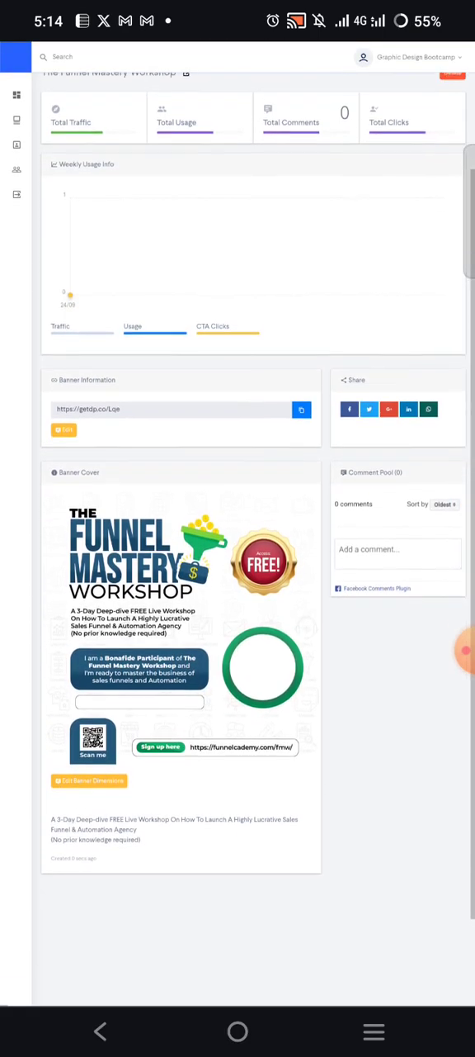
{"action": "scroll", "scroll_direction": "down", "scroll_amount": 3}
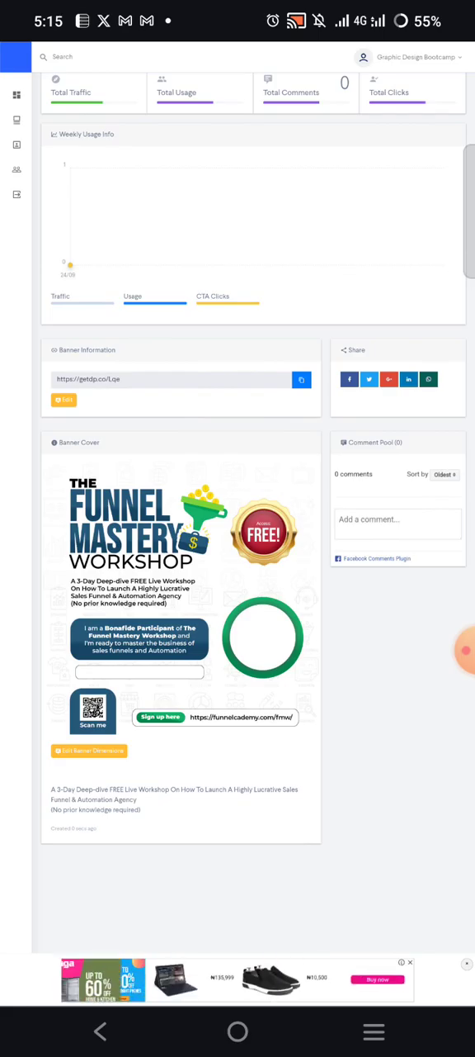
{"action": "left_click", "coordinate": [301, 381]}
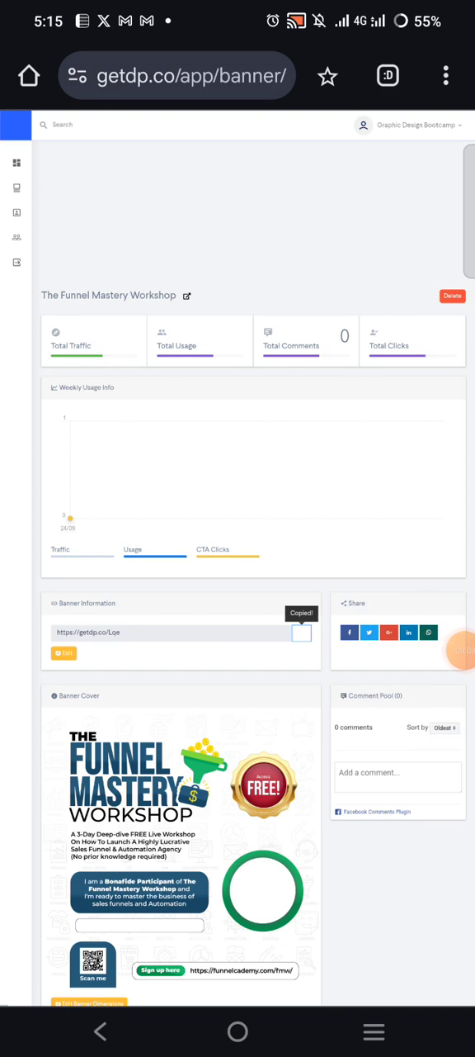
{"action": "left_click", "coordinate": [388, 73]}
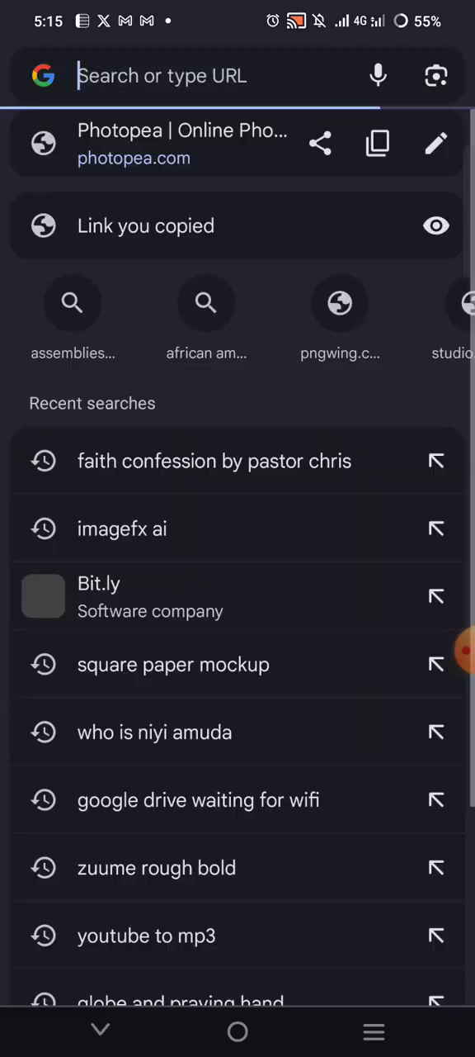
Step: Visit the copied getdp.co share link in a new Chrome tab
{"action": "left_click", "coordinate": [183, 144]}
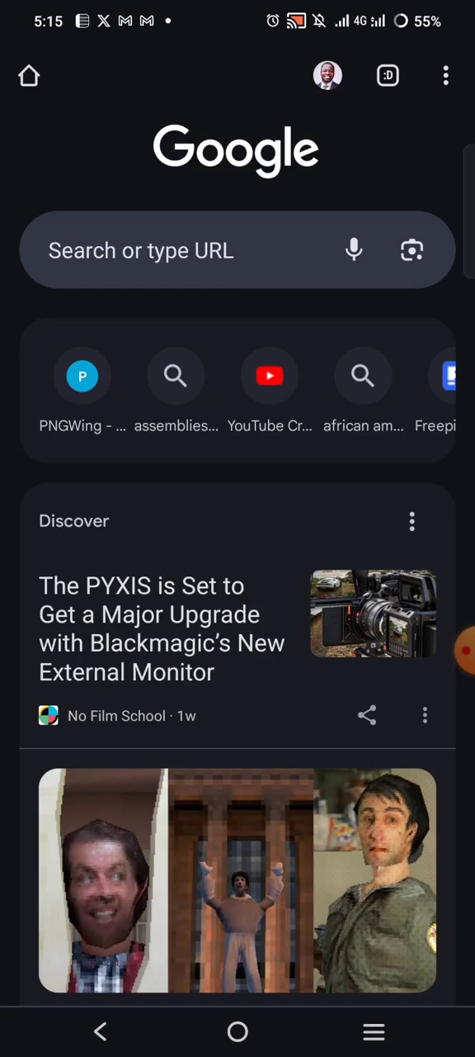
{"action": "left_click", "coordinate": [238, 249]}
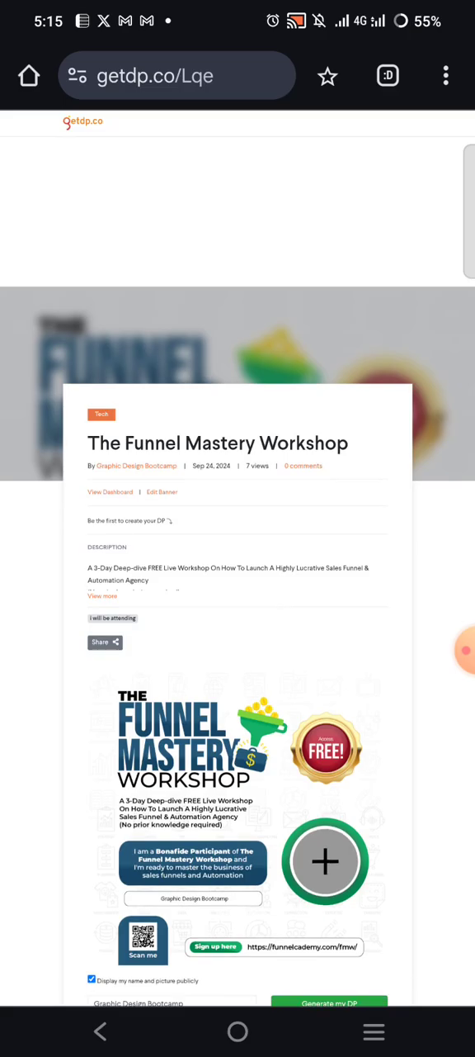
Step: Replace the default name under the banner with the participant's name 'Niu'
{"action": "scroll", "scroll_direction": "down", "scroll_amount": 3}
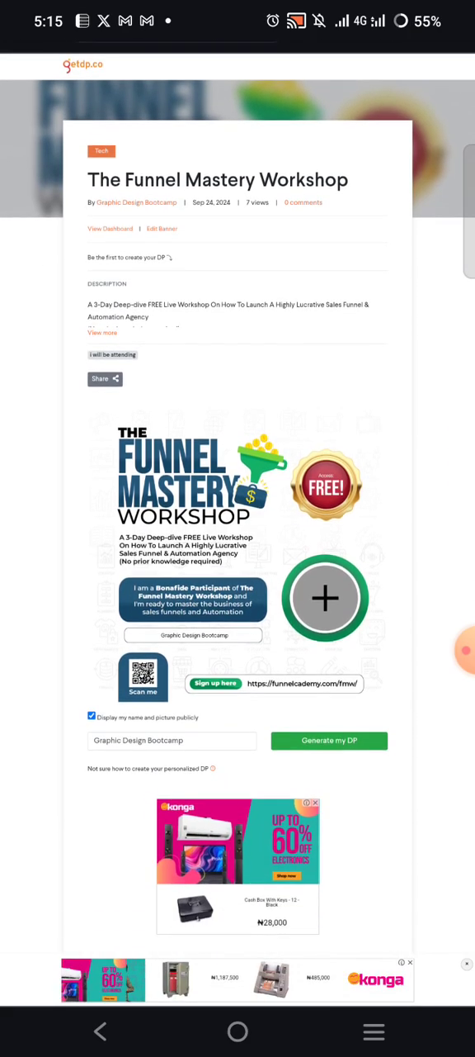
{"action": "scroll", "scroll_direction": "down", "scroll_amount": 3}
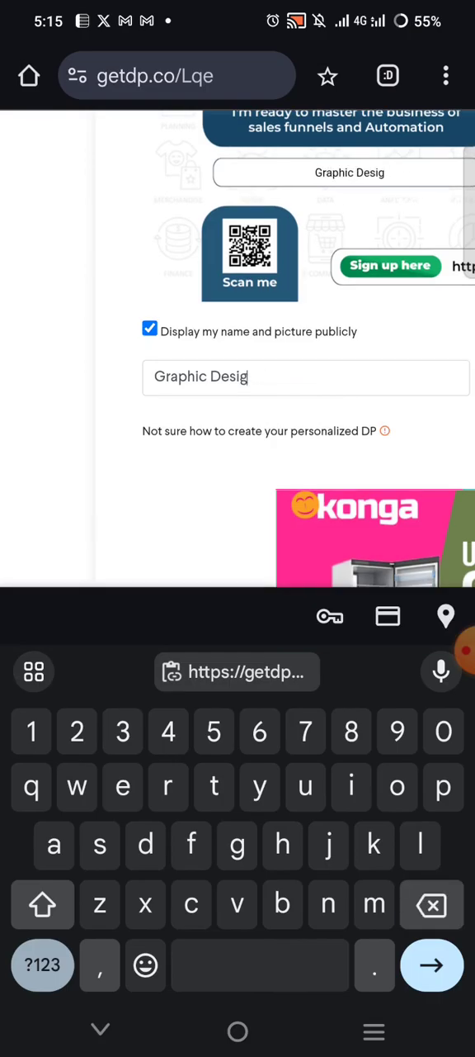
{"action": "type", "text": "Niu"}
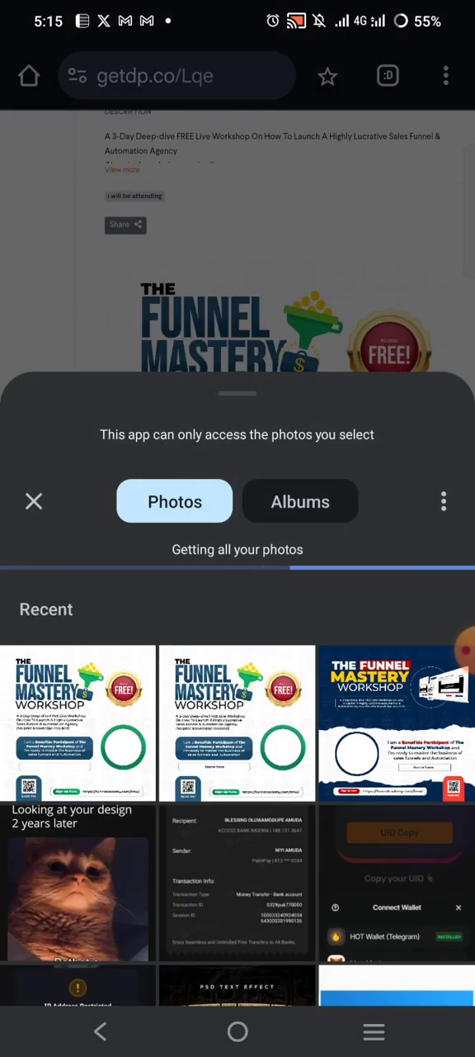
Step: Pick a personal photo for the DP circle and start Generate my DP
{"action": "scroll", "scroll_direction": "down", "scroll_amount": 3}
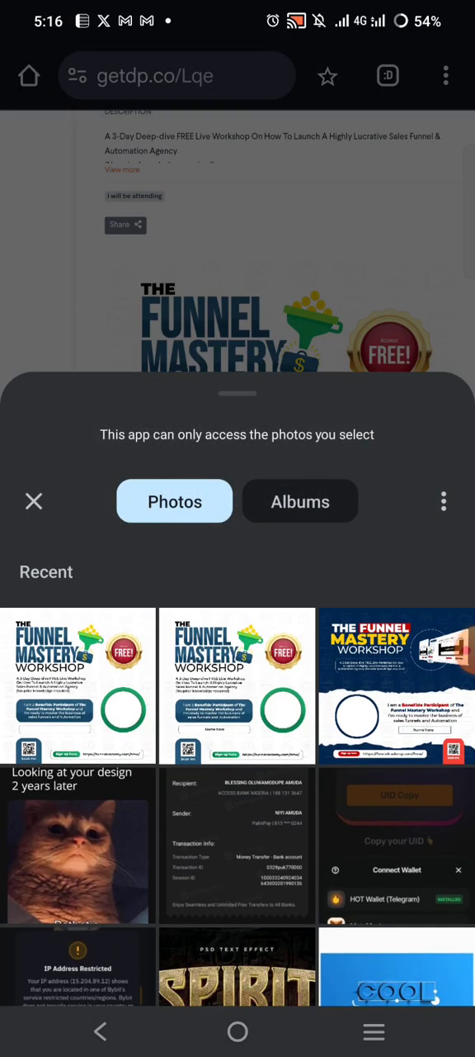
{"action": "left_click", "coordinate": [33, 502]}
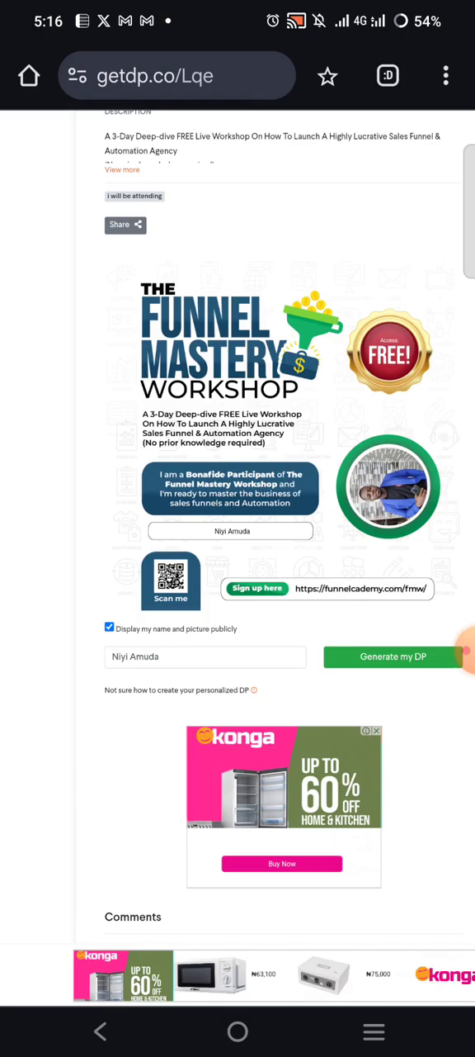
{"action": "scroll", "scroll_direction": "down", "scroll_amount": 3}
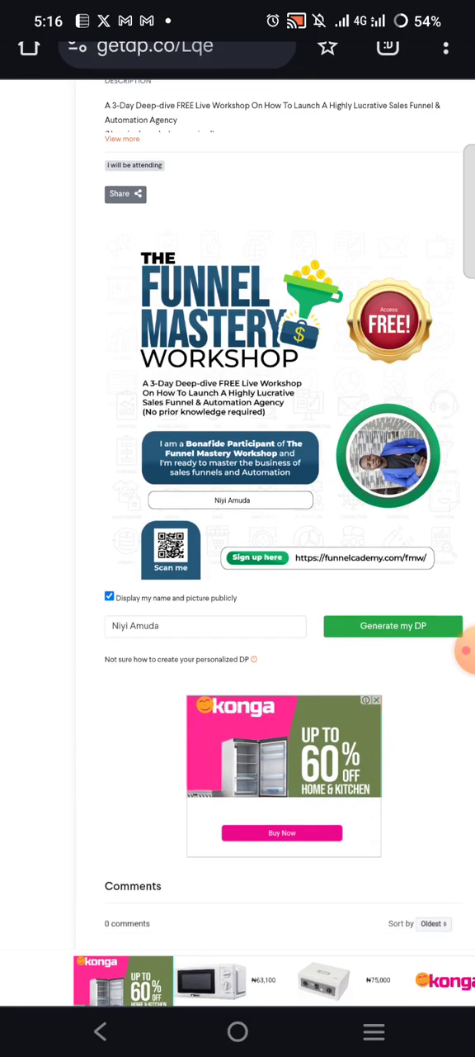
{"action": "scroll", "scroll_direction": "down", "scroll_amount": 3}
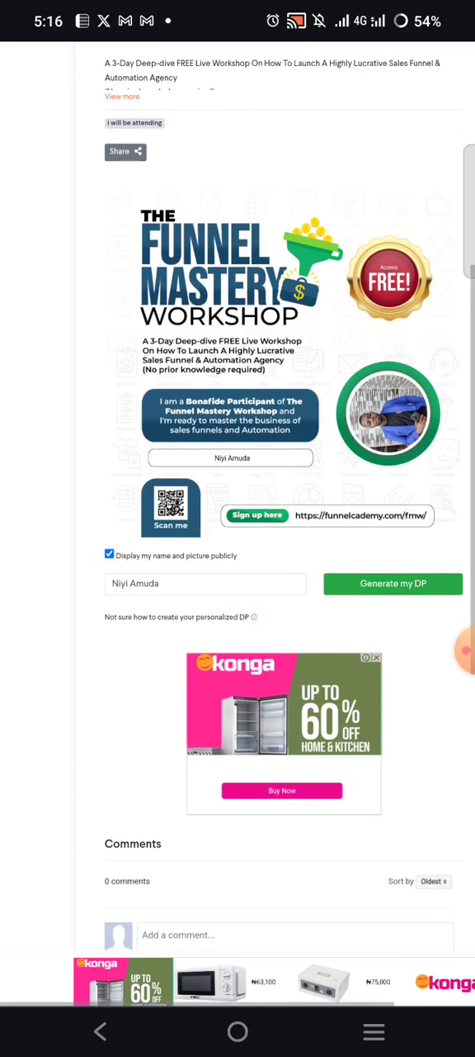
{"action": "scroll", "scroll_direction": "down", "scroll_amount": 3}
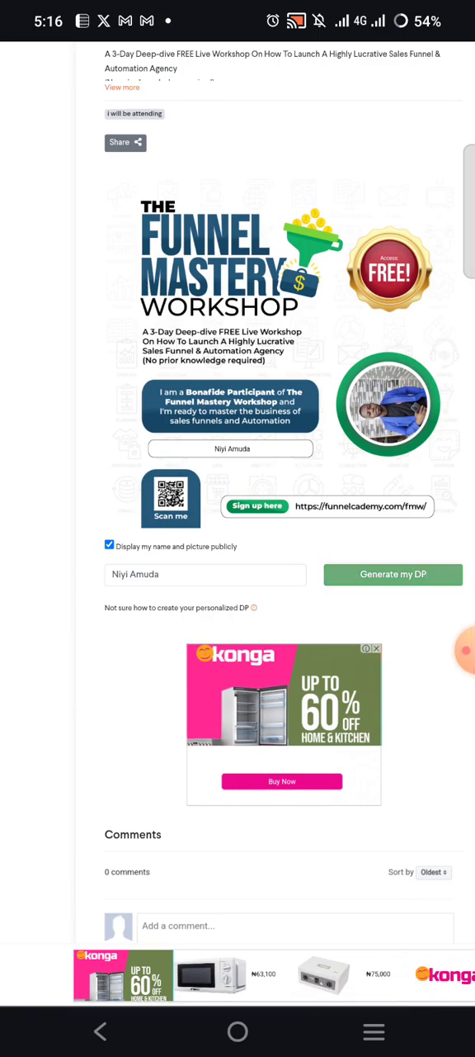
{"action": "left_click", "coordinate": [393, 574]}
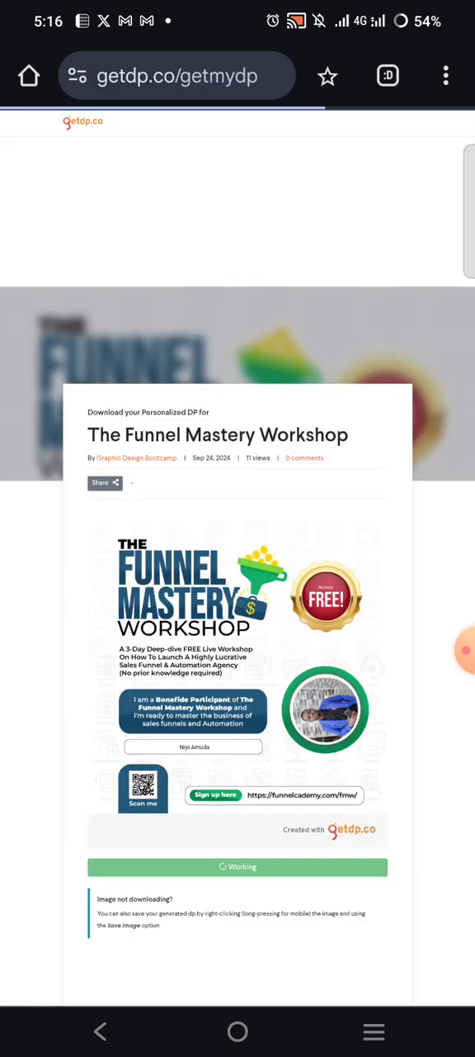
Step: Scroll the download page to view the personalised DP while it processes
{"action": "scroll", "scroll_direction": "down", "scroll_amount": 3}
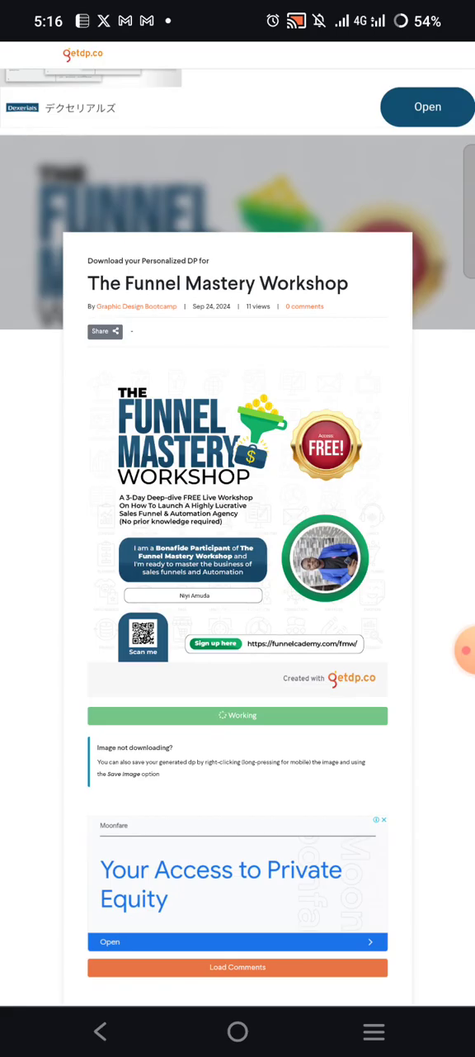
{"action": "scroll", "scroll_direction": "down", "scroll_amount": 3}
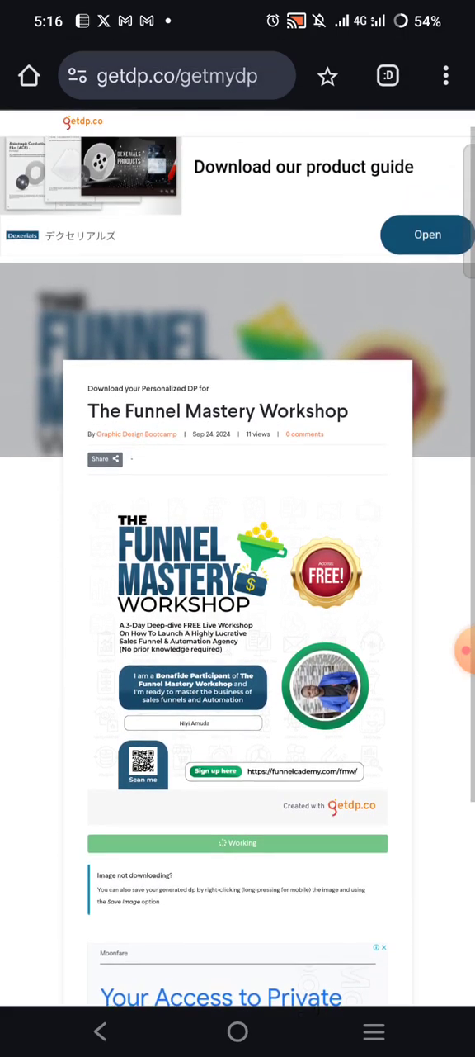
{"action": "scroll", "scroll_direction": "down", "scroll_amount": 3}
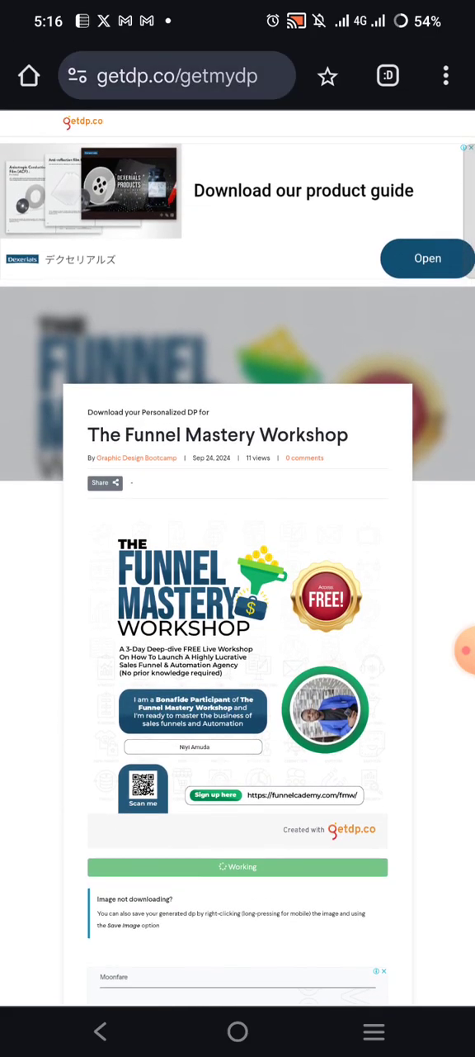
{"action": "scroll", "scroll_direction": "down", "scroll_amount": 3}
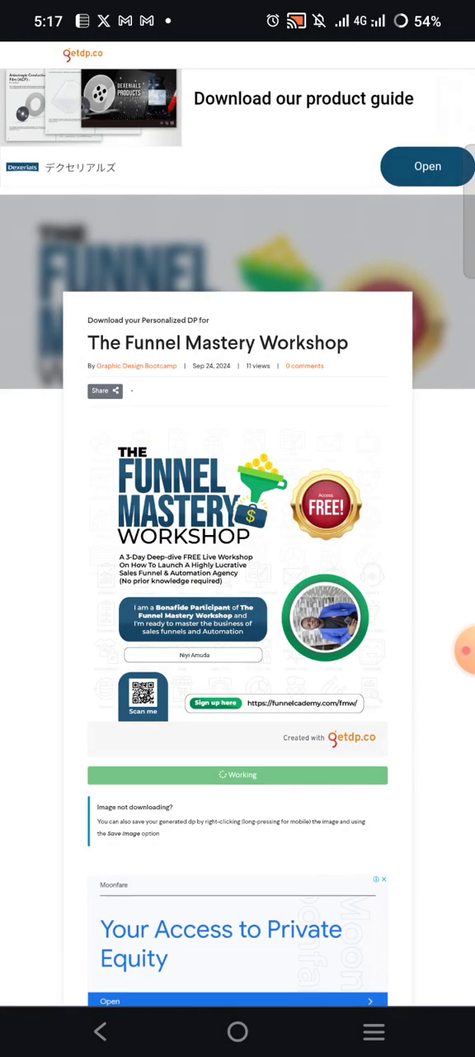
{"action": "scroll", "scroll_direction": "down", "scroll_amount": 3}
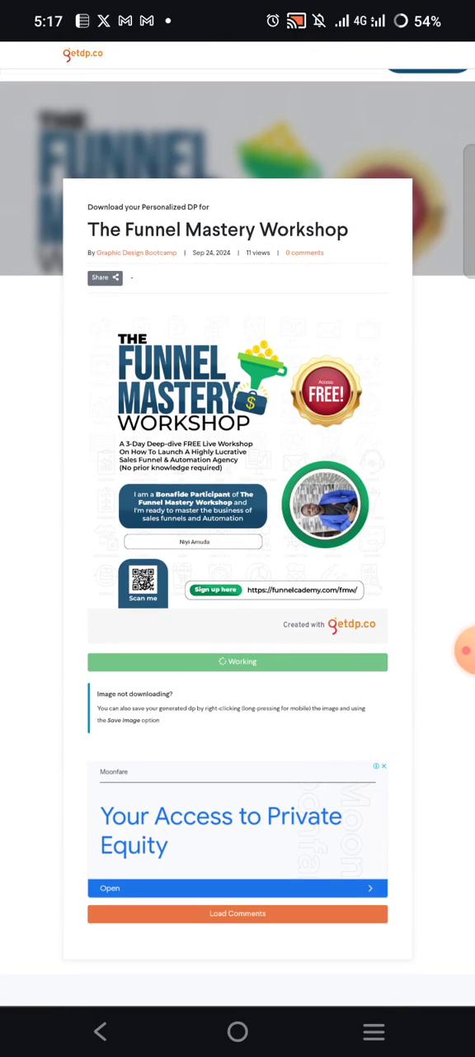